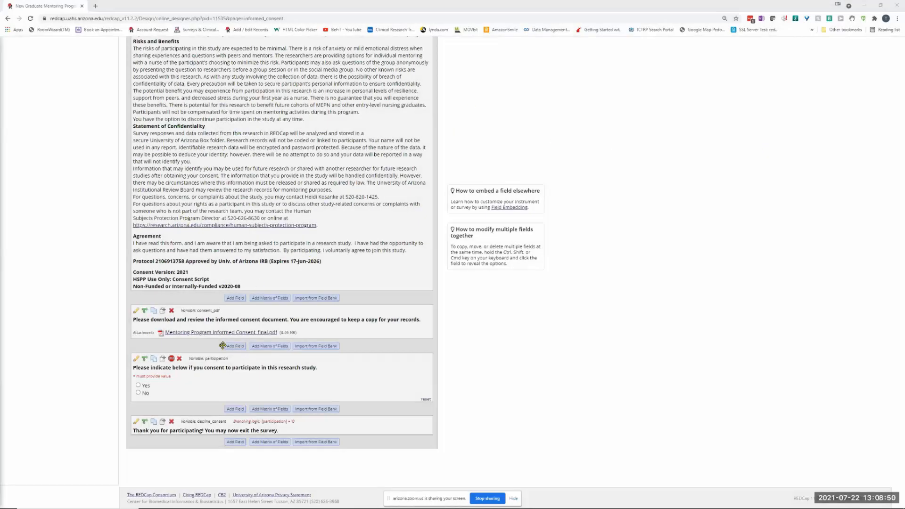
mouse_move(187, 358)
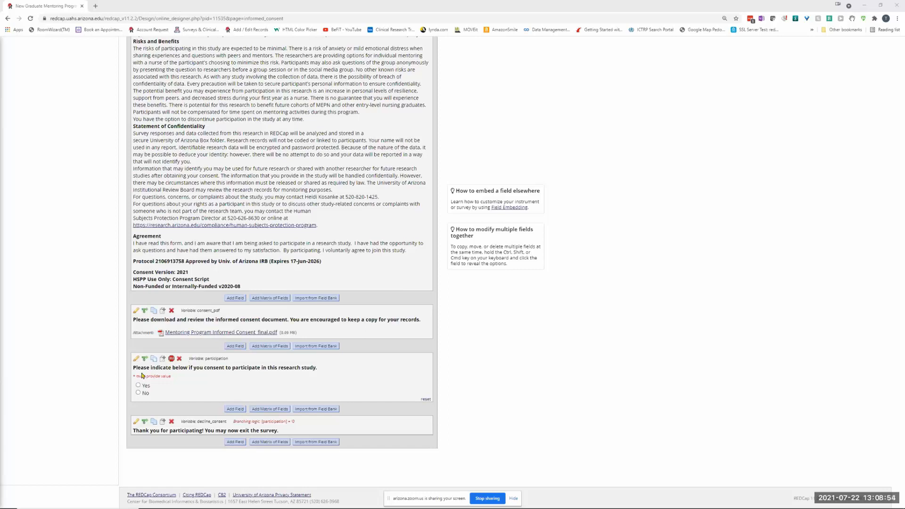
mouse_move(151, 376)
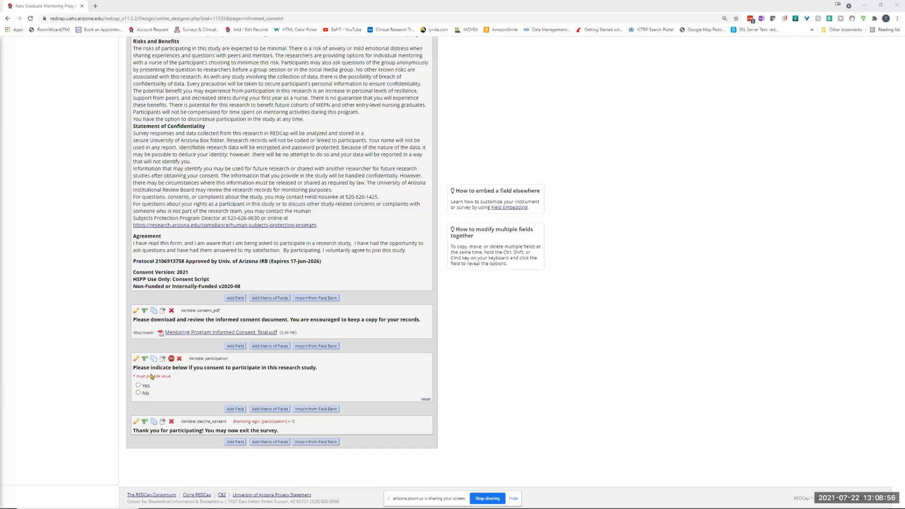
mouse_move(305, 371)
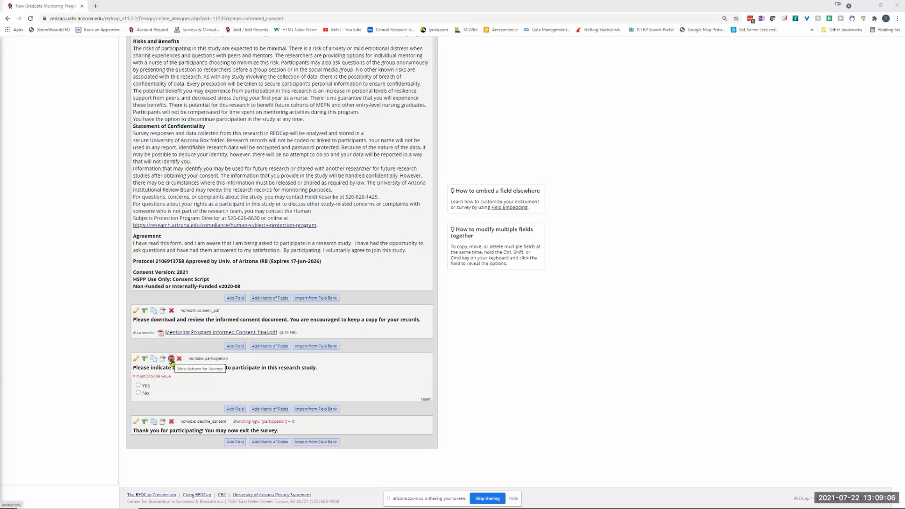
mouse_move(170, 365)
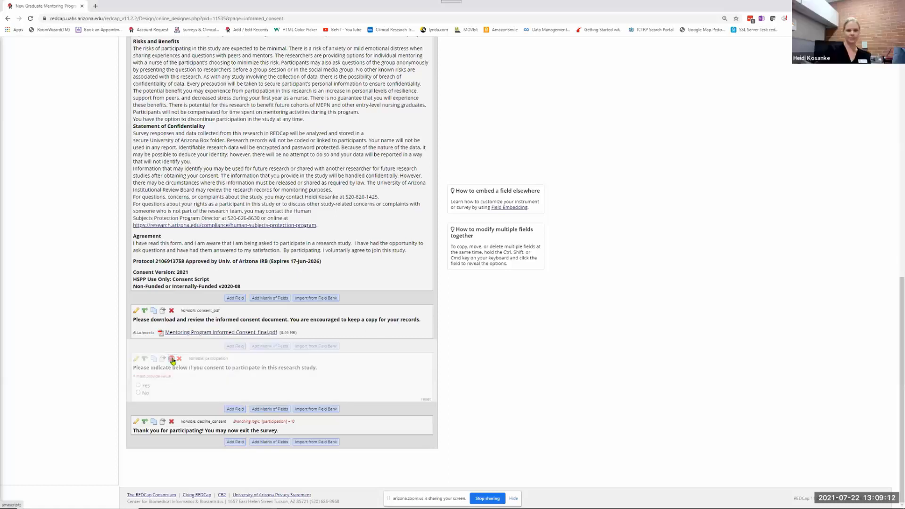
Add a stop action on the participation question that ends the survey when No is chosen
click(170, 357)
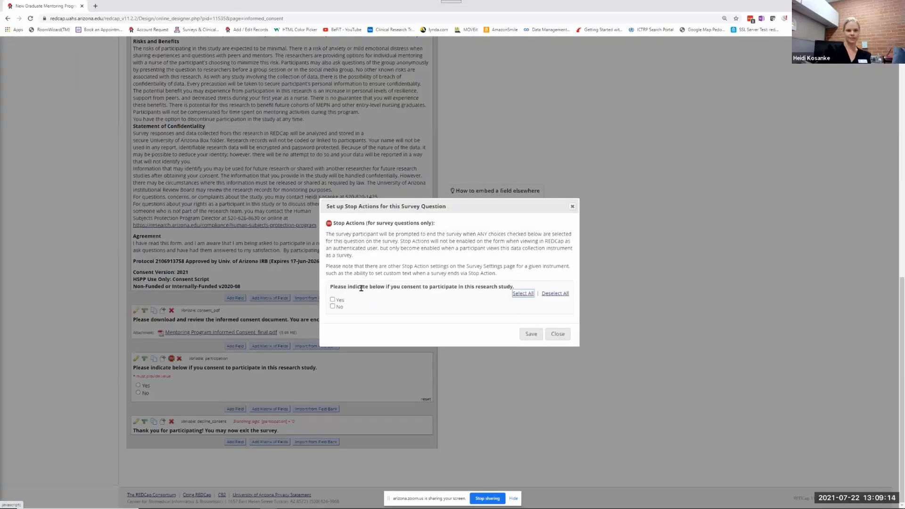
mouse_move(455, 219)
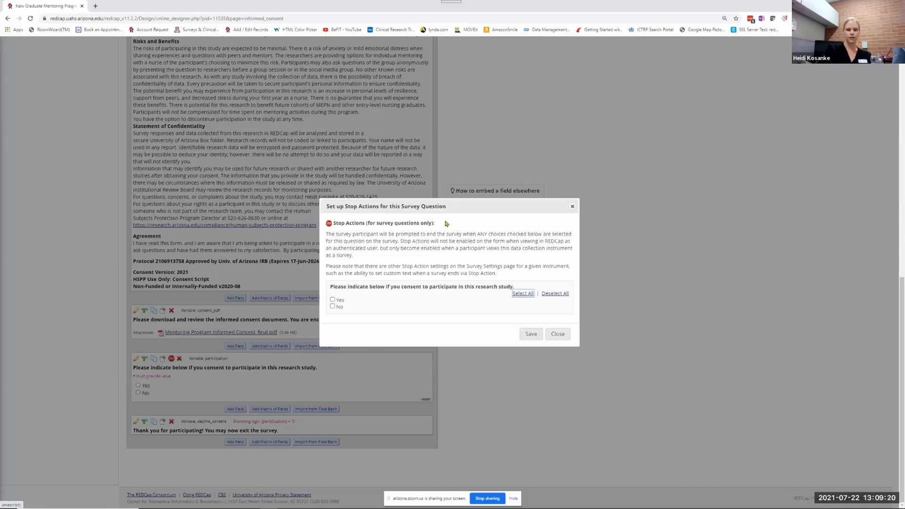
mouse_move(400, 304)
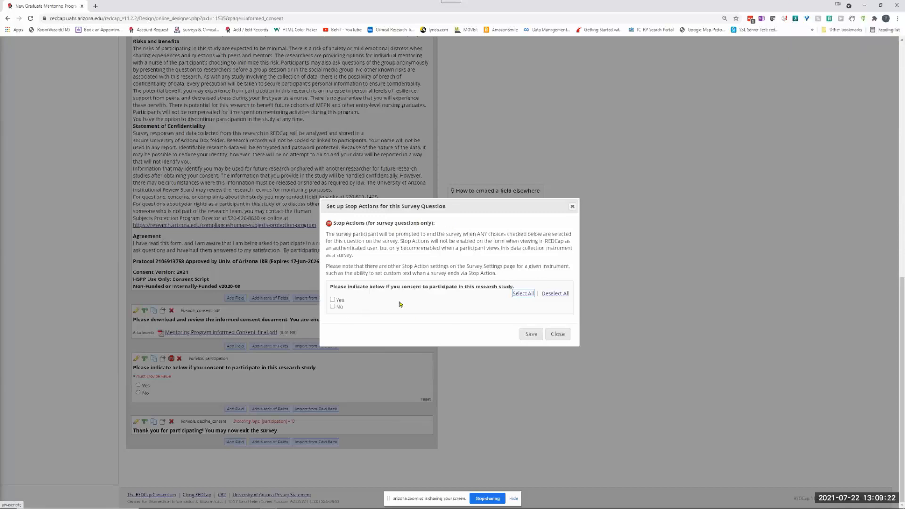
mouse_move(333, 313)
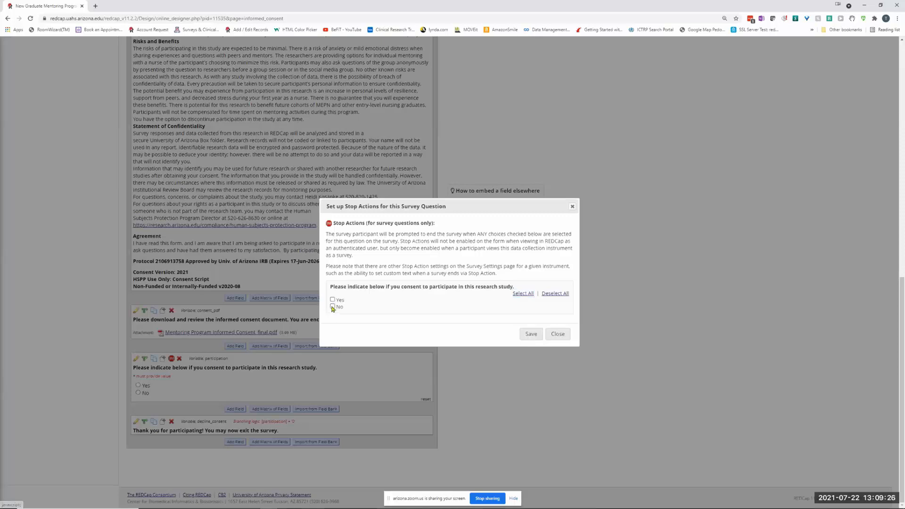
click(332, 307)
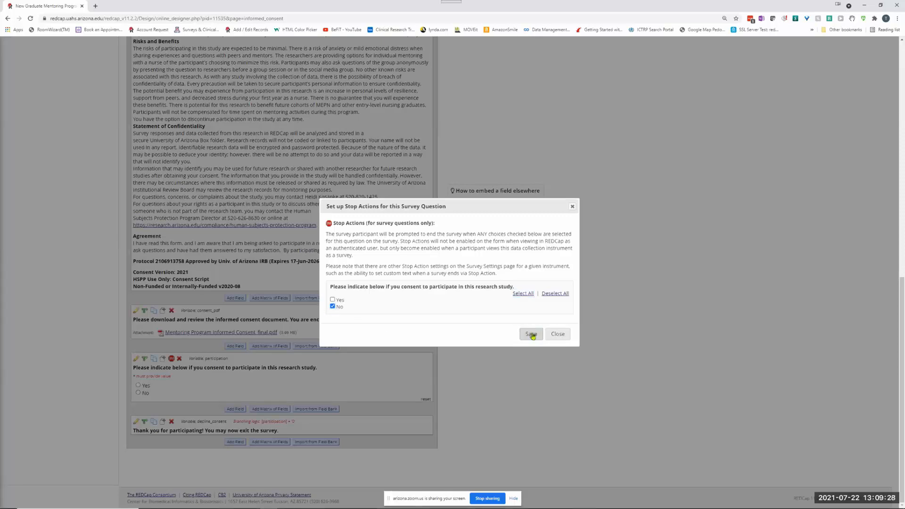
click(530, 333)
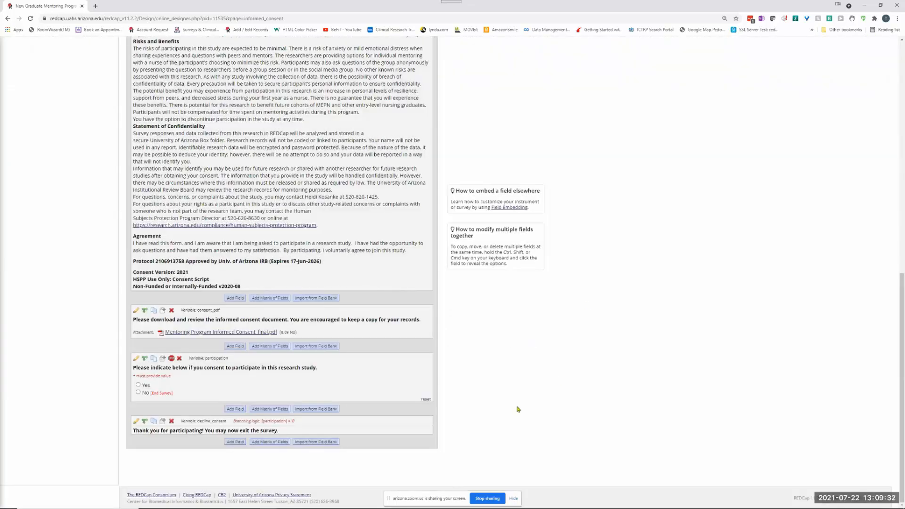
mouse_move(607, 377)
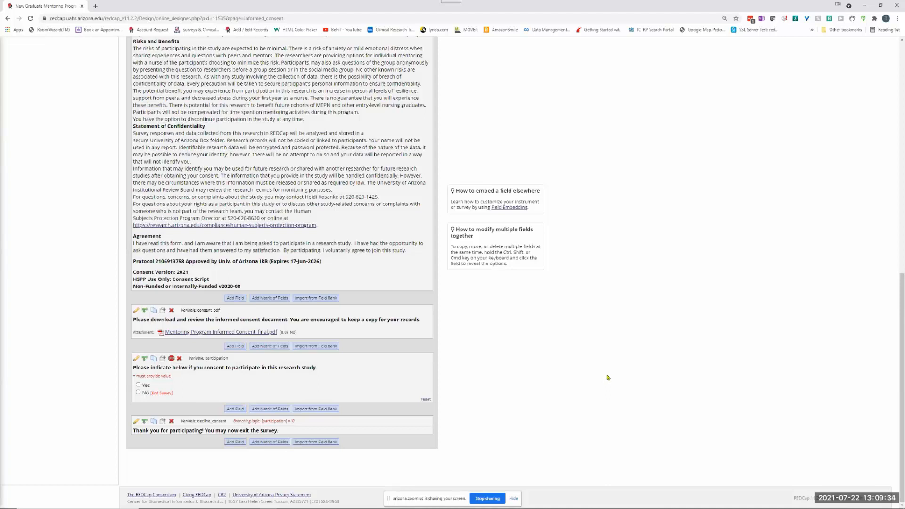
Open Informed Consent survey settings and scroll to the Survey Stop Actions options
scroll(up, 3)
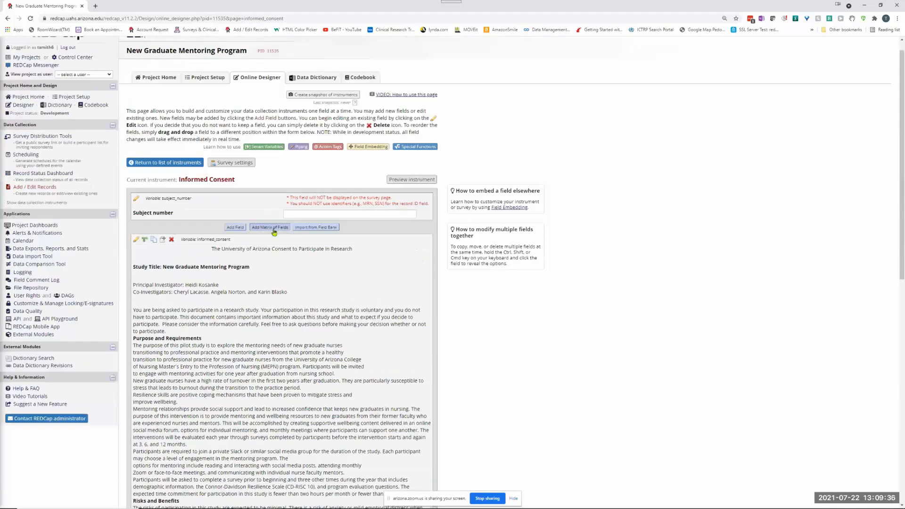
mouse_move(263, 213)
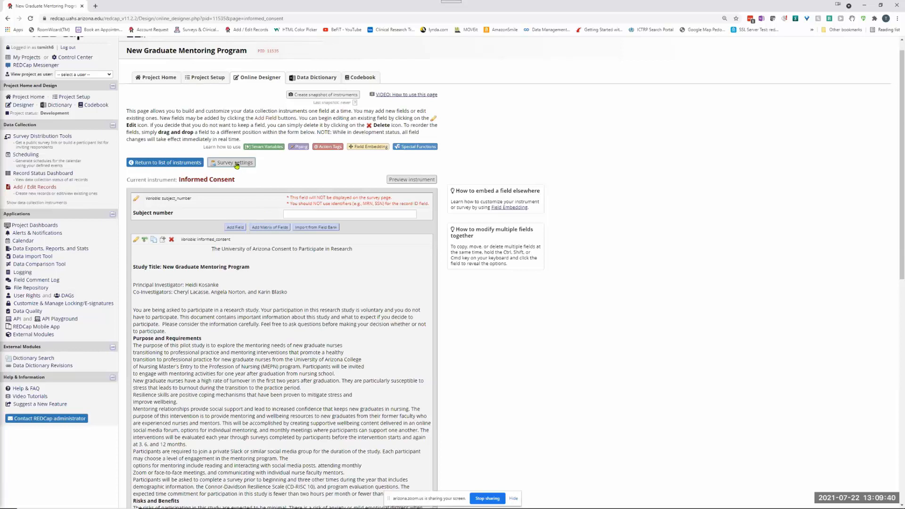
click(233, 162)
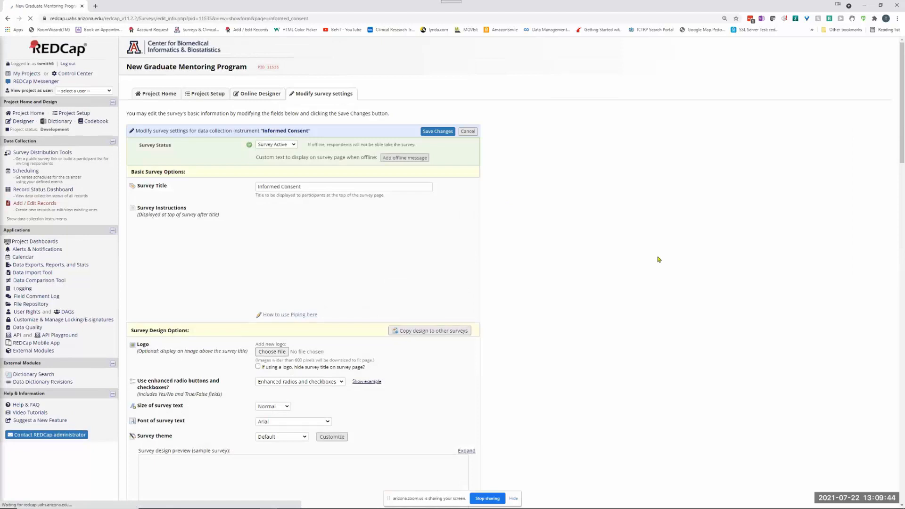
scroll(down, 3)
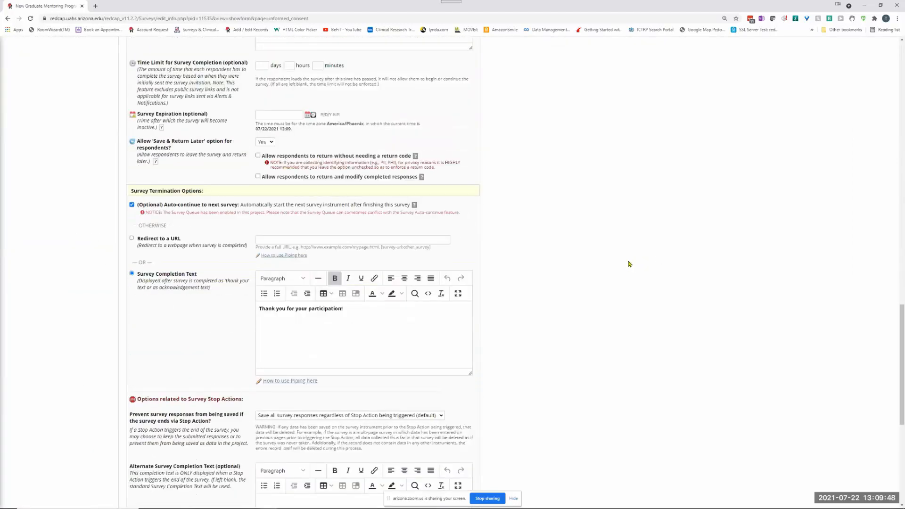
scroll(down, 3)
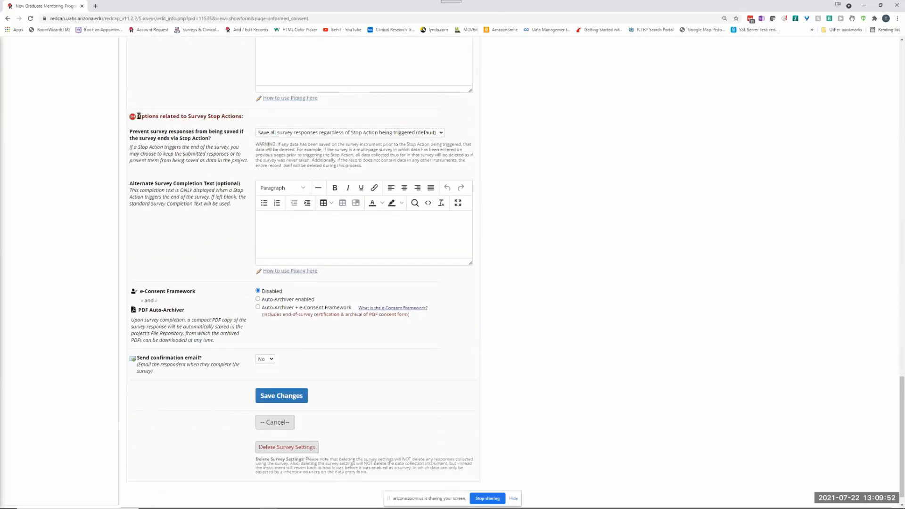
double_click(184, 116)
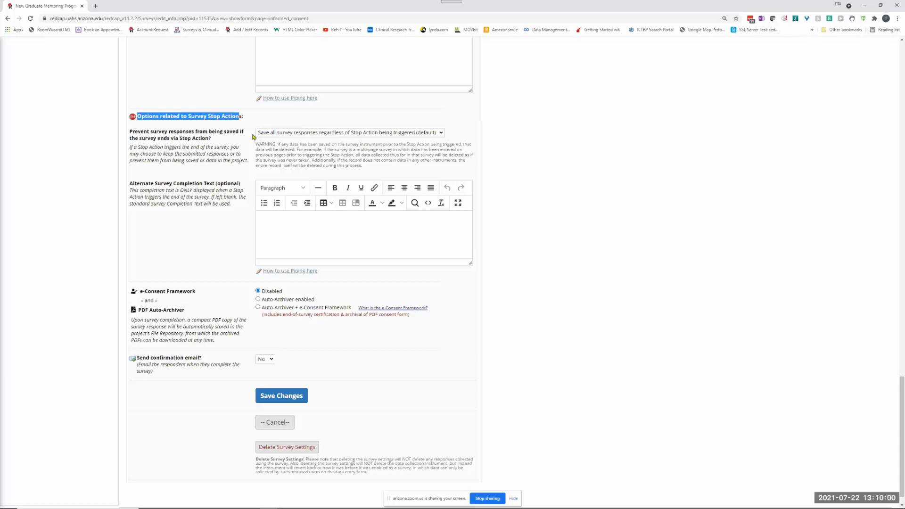
mouse_move(441, 136)
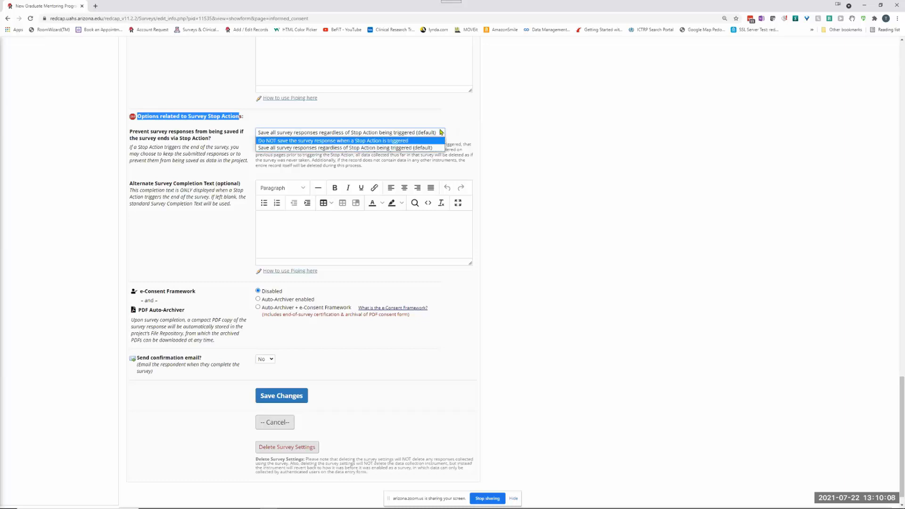
click(348, 132)
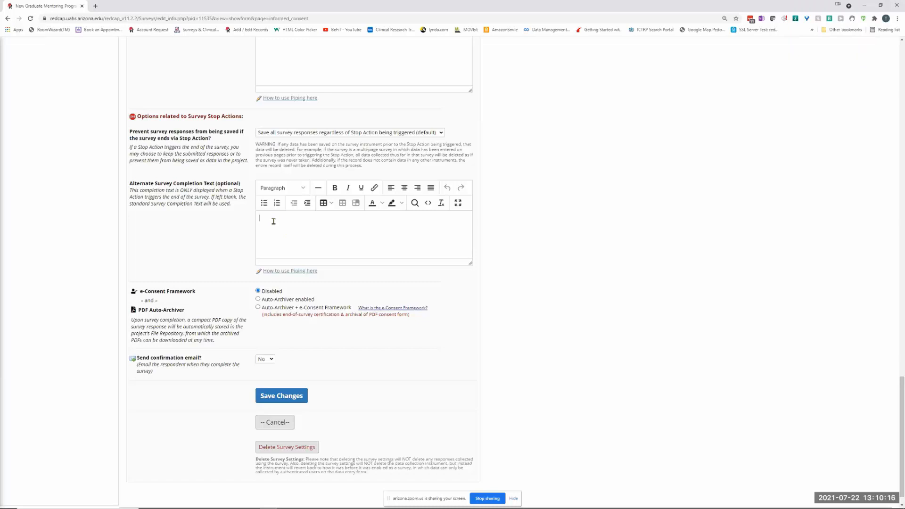
mouse_move(291, 221)
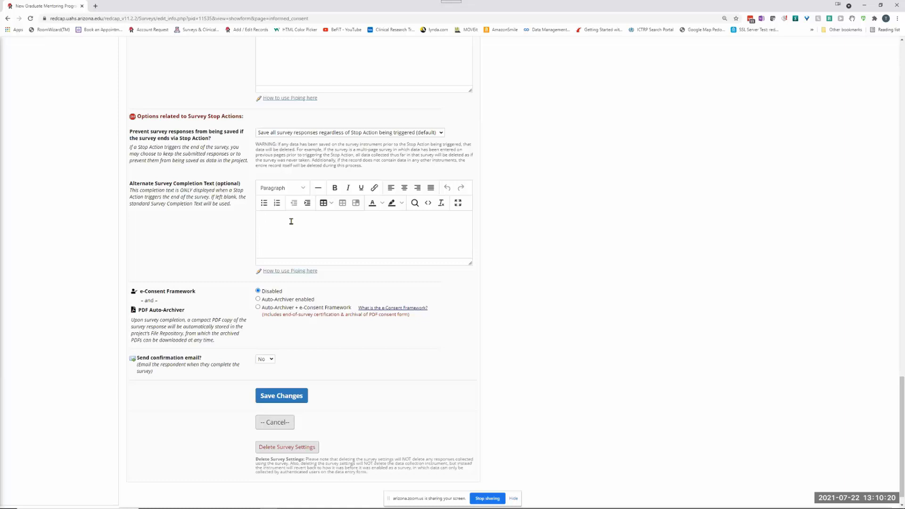
Enter 'Thank you for trying. Better luck next time.' as alternate completion text and save
text(Thank you for)
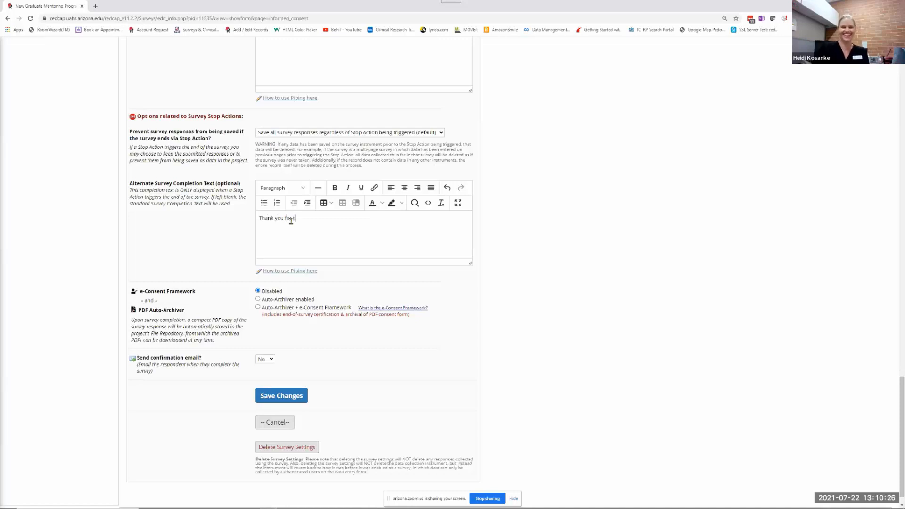
text(trying. Better luckk)
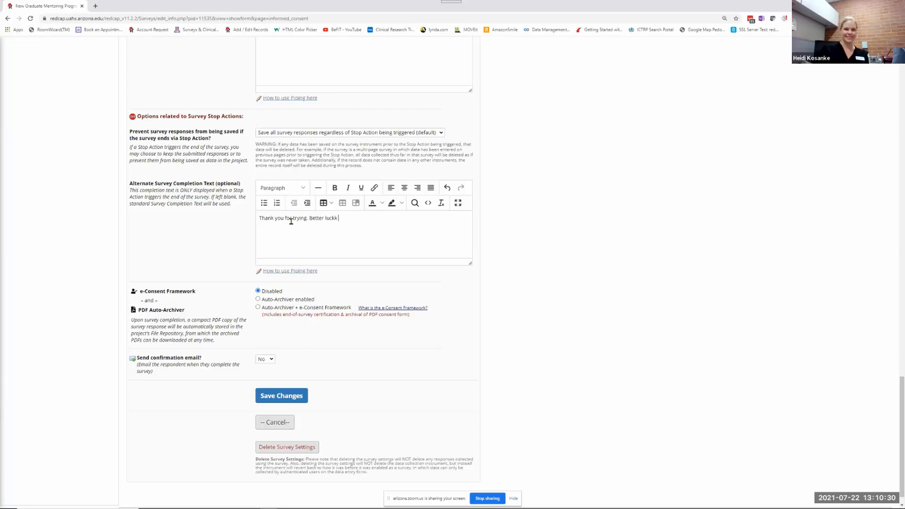
text(ne)
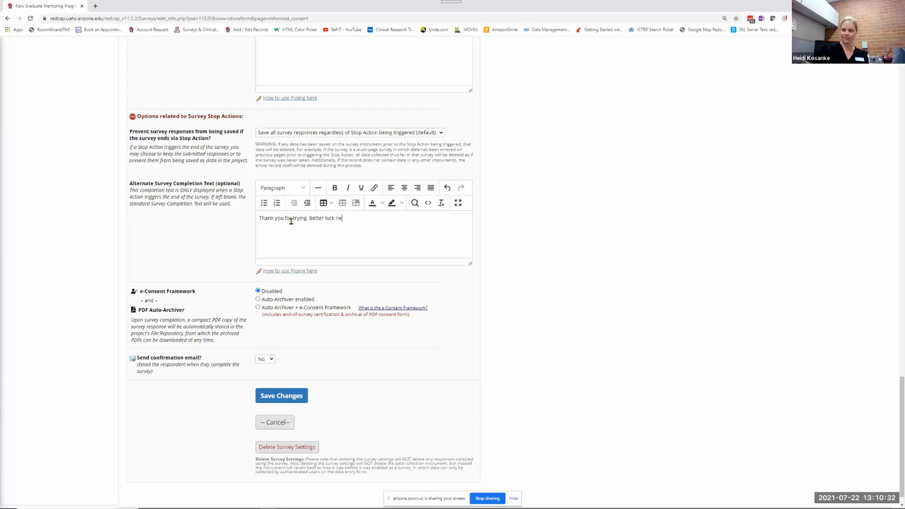
text(xt time.)
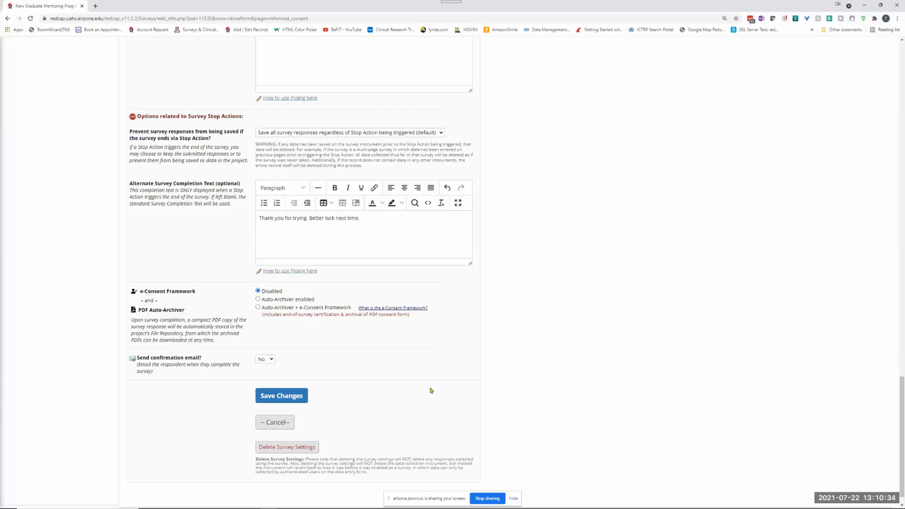
click(281, 396)
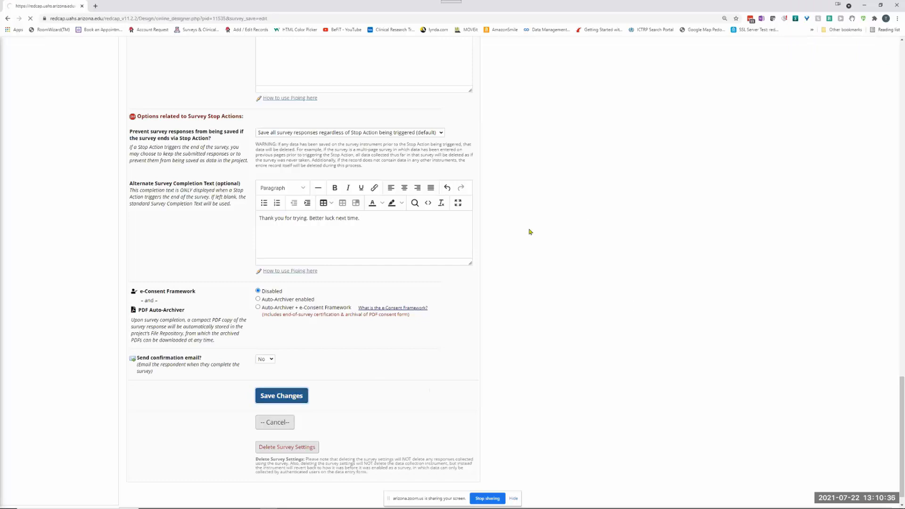
click(281, 396)
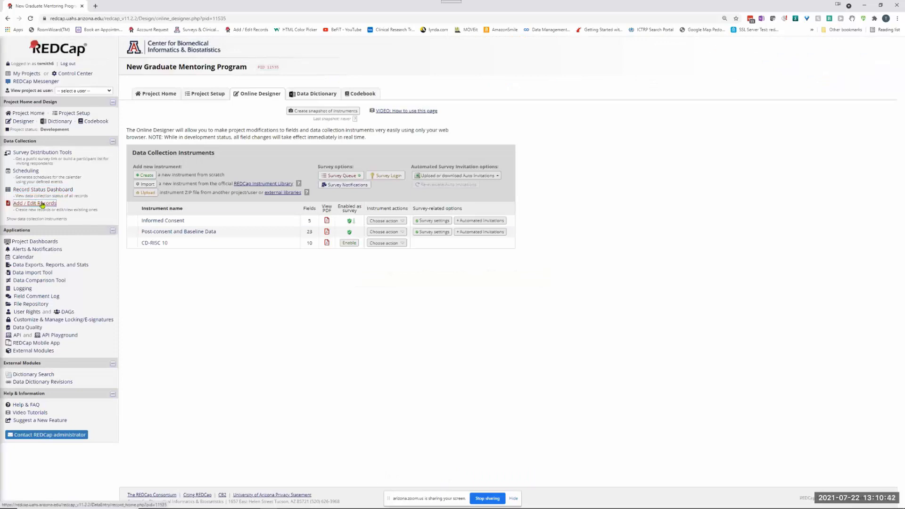
Create a new subject record, then go to Survey Distribution Tools' public survey link
click(34, 203)
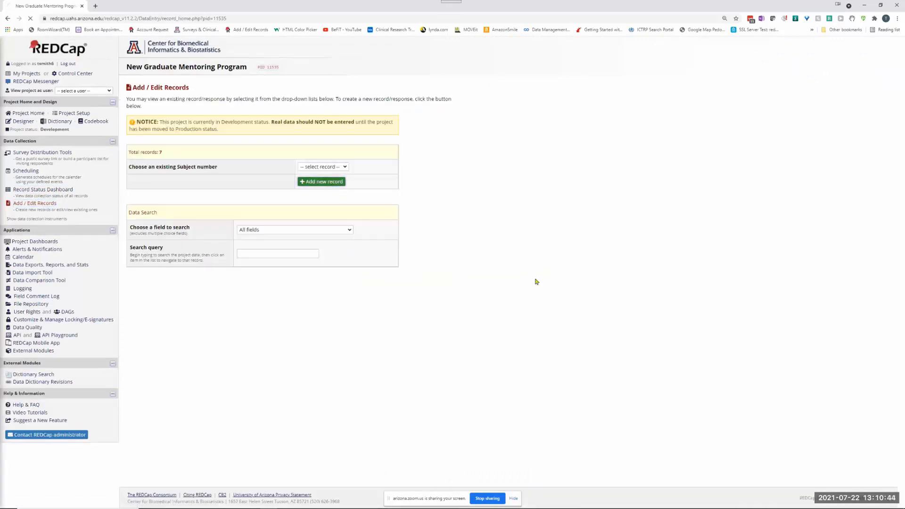
click(321, 181)
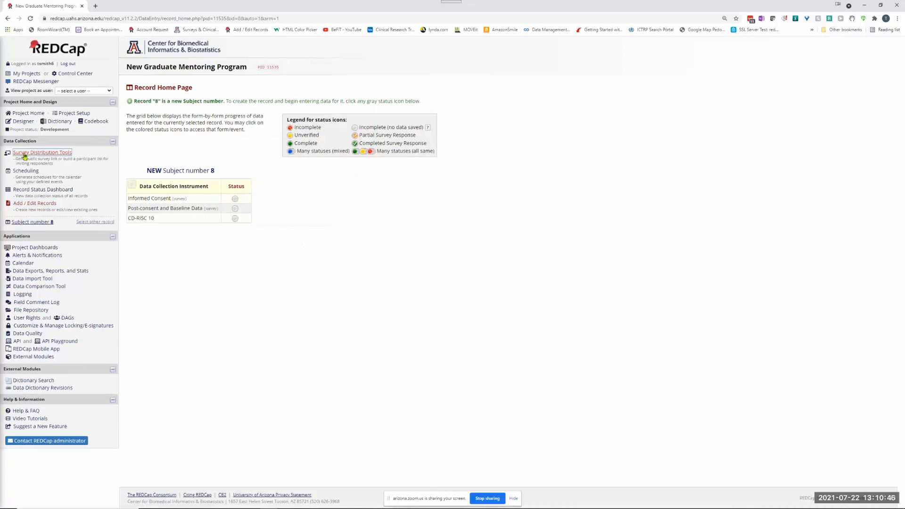
mouse_move(42, 165)
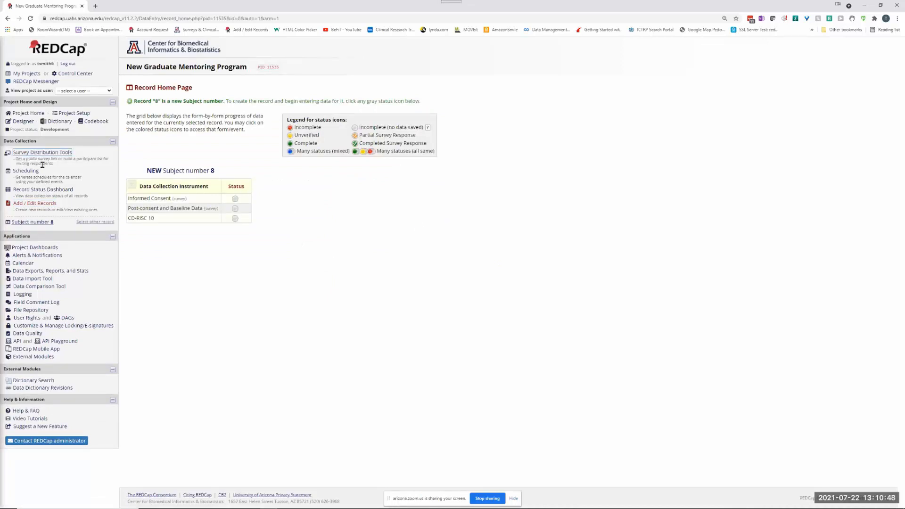
click(42, 152)
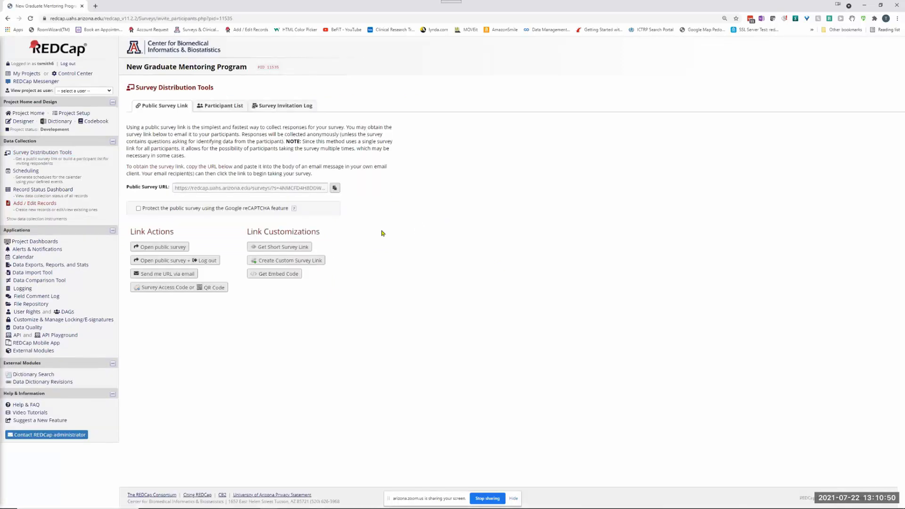
Open the public Informed Consent survey and answer No to the consent question
click(162, 246)
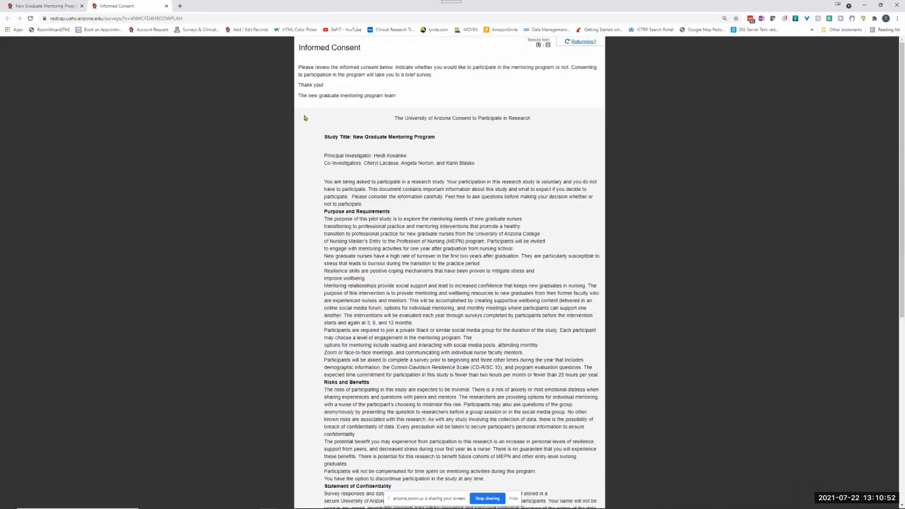
scroll(down, 3)
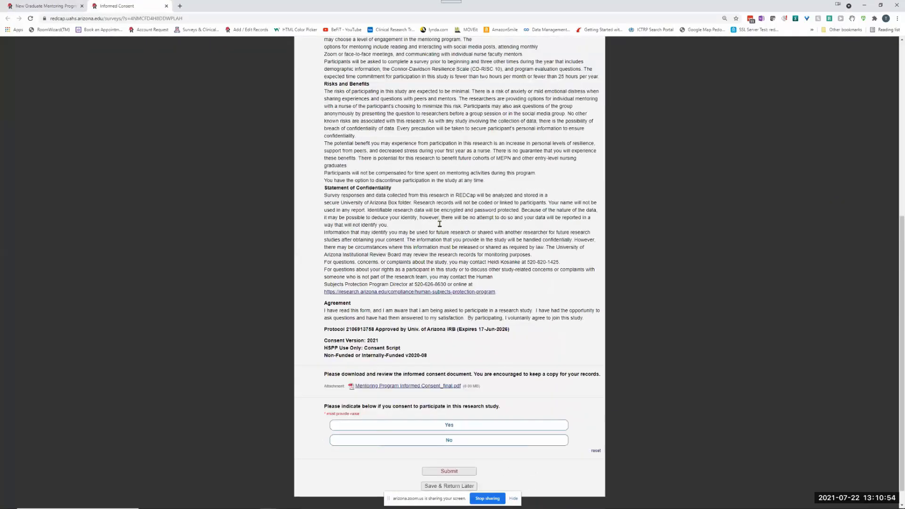
click(448, 424)
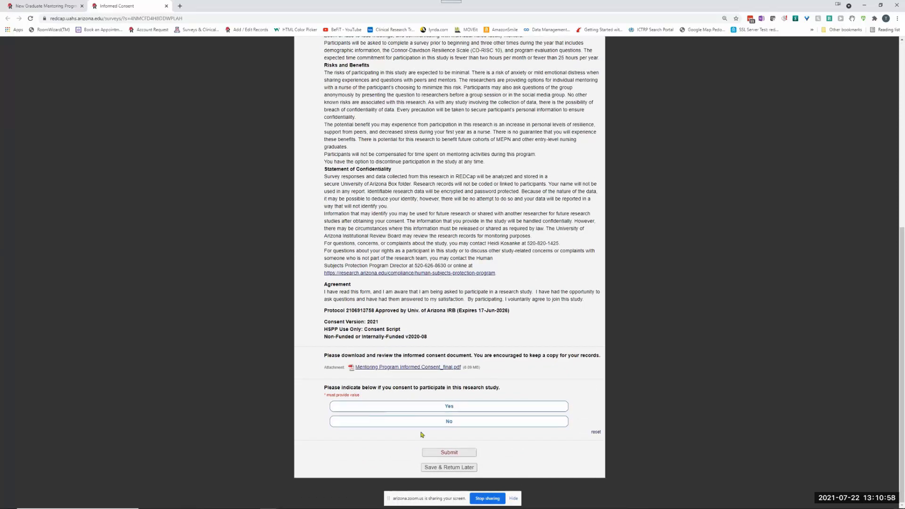
click(448, 421)
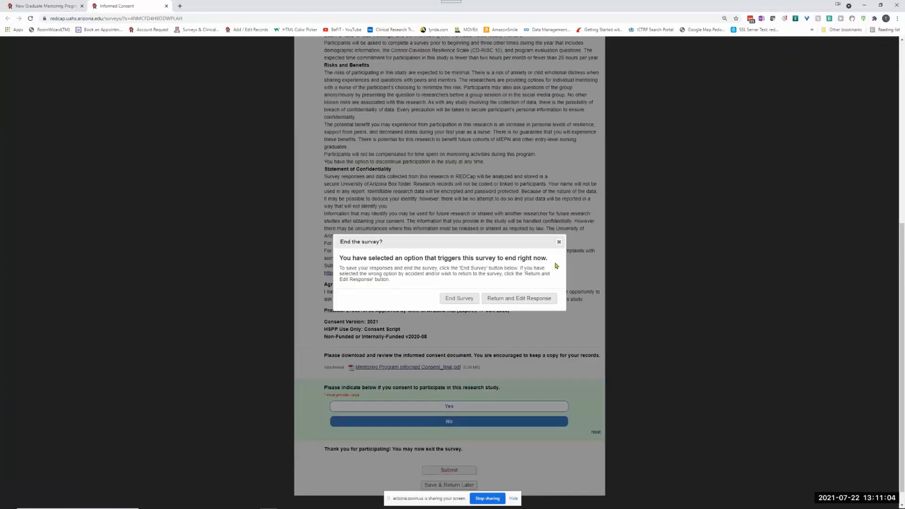
mouse_move(546, 289)
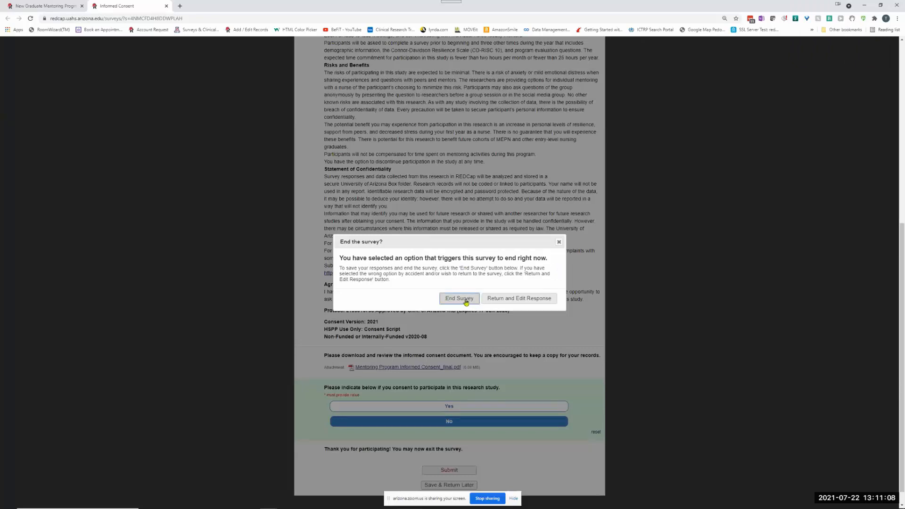
mouse_move(517, 299)
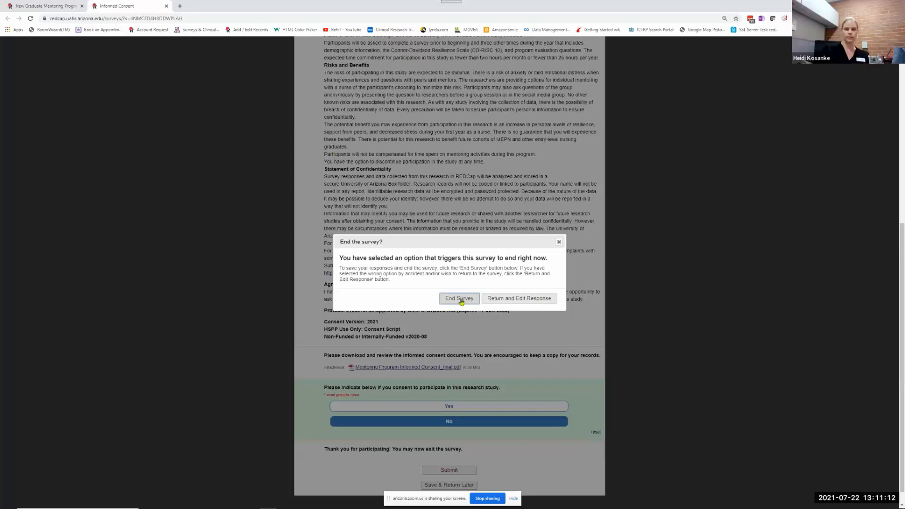
End the survey, then close the Post-consent survey tab
click(459, 298)
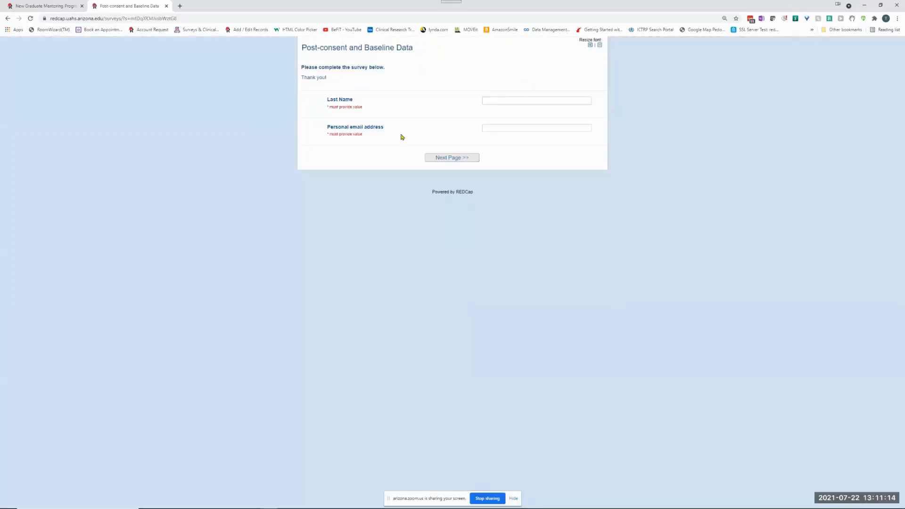
mouse_move(364, 121)
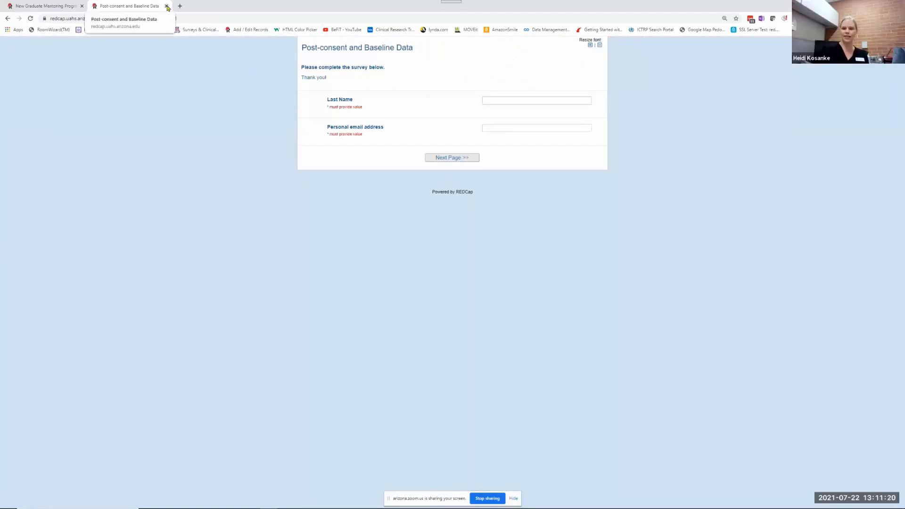
click(167, 6)
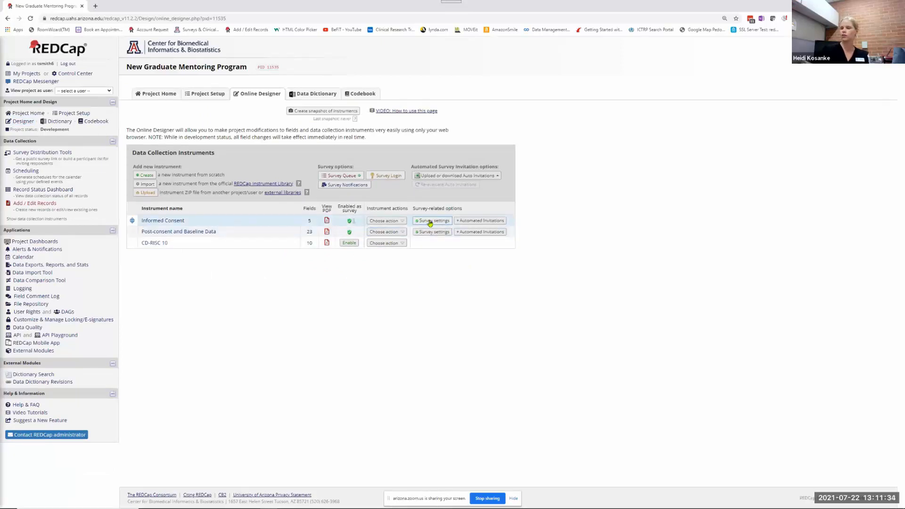
Reopen Informed Consent survey settings and review the termination and stop action options
click(431, 221)
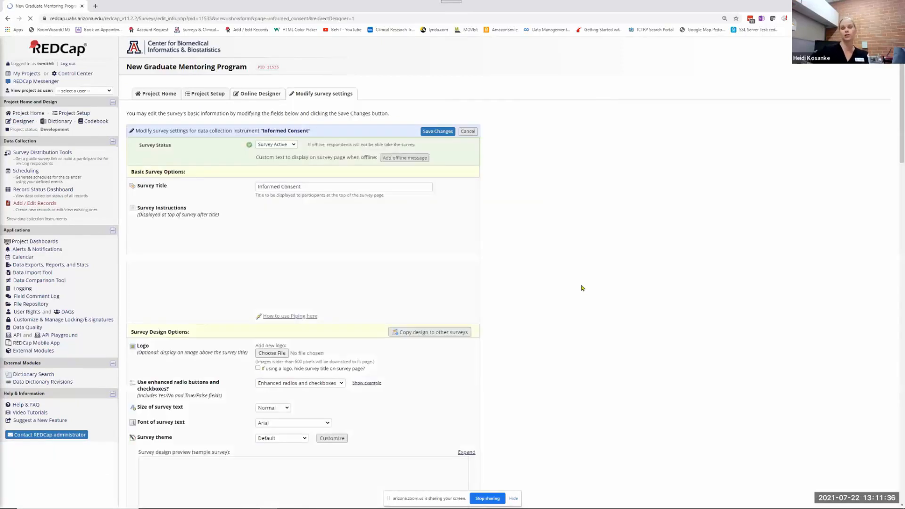
scroll(down, 3)
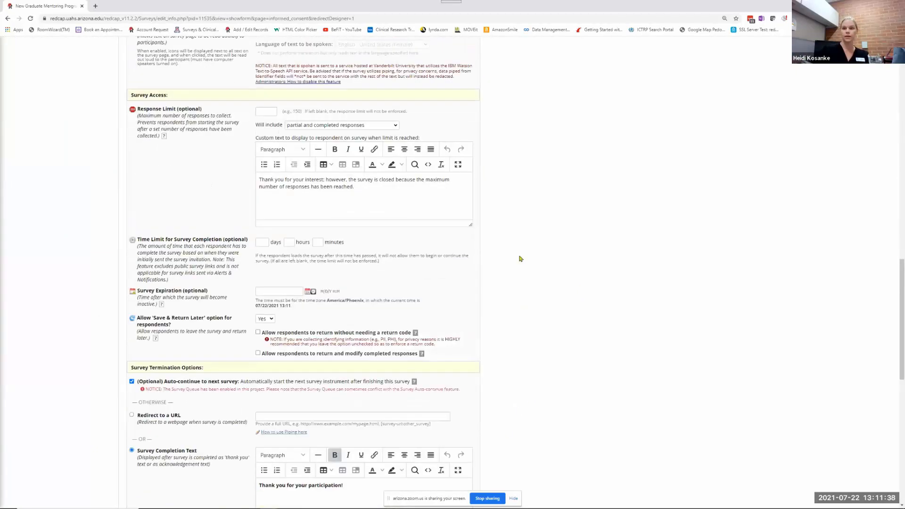
scroll(down, 3)
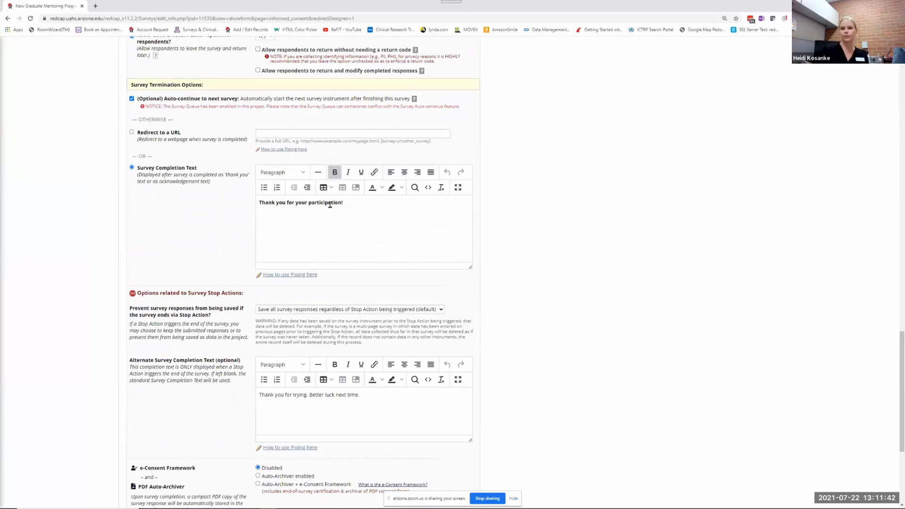
mouse_move(153, 191)
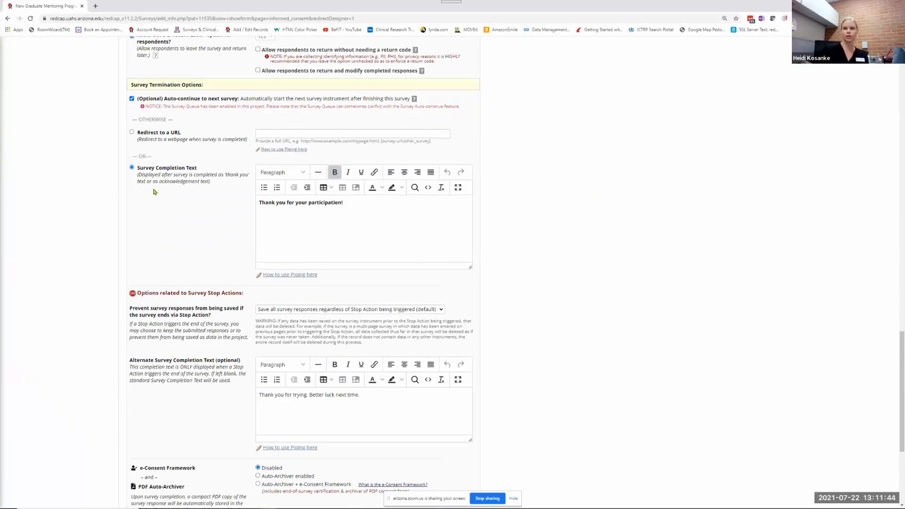
scroll(down, 3)
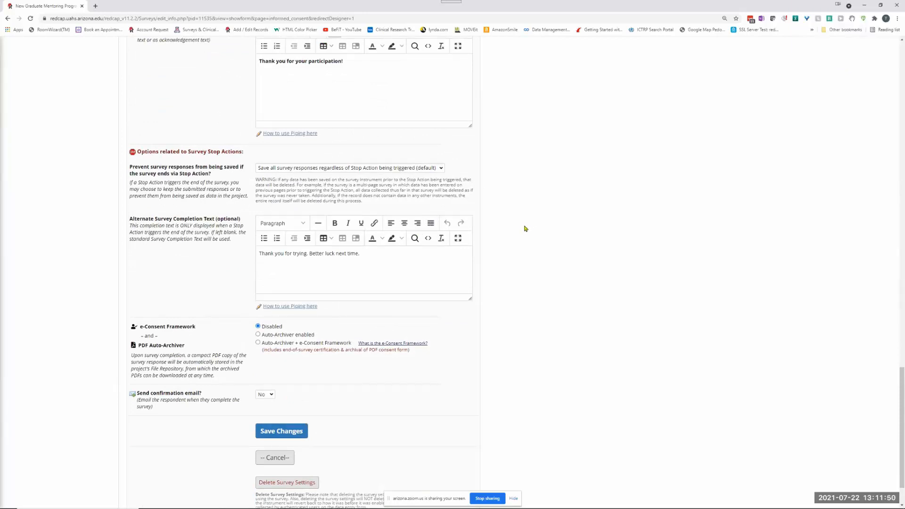
mouse_move(532, 298)
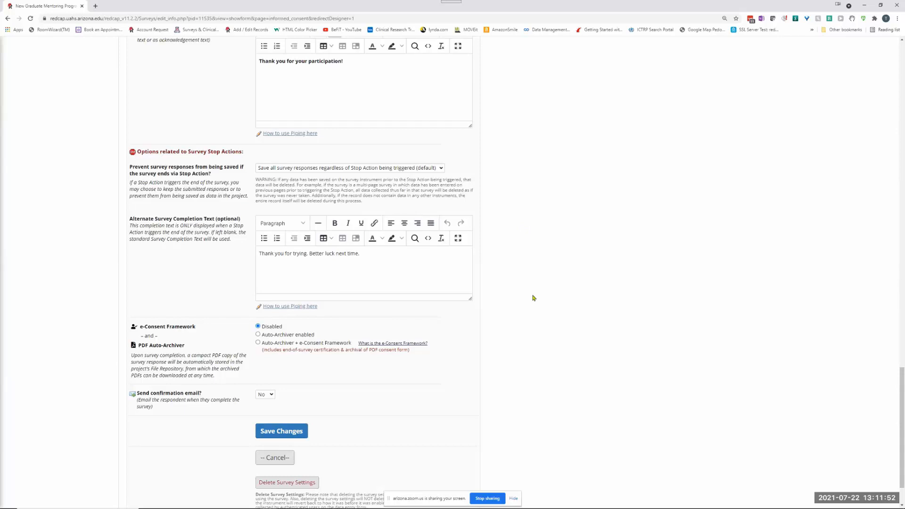
scroll(up, 3)
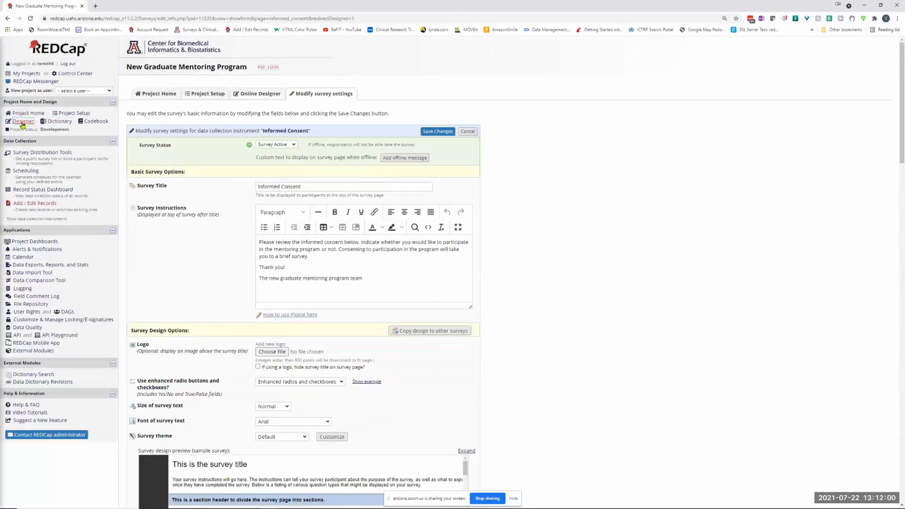
Return to the instrument list and open Informed Consent to review its fields
click(256, 93)
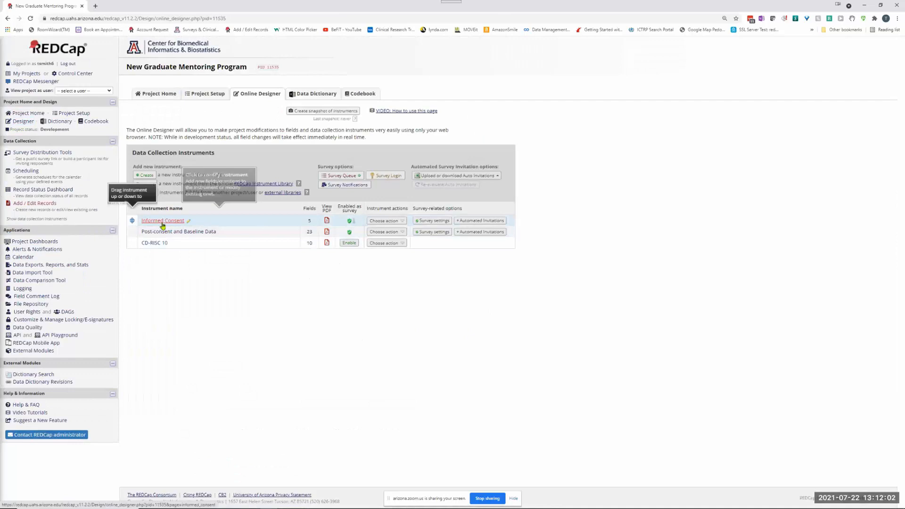
click(162, 220)
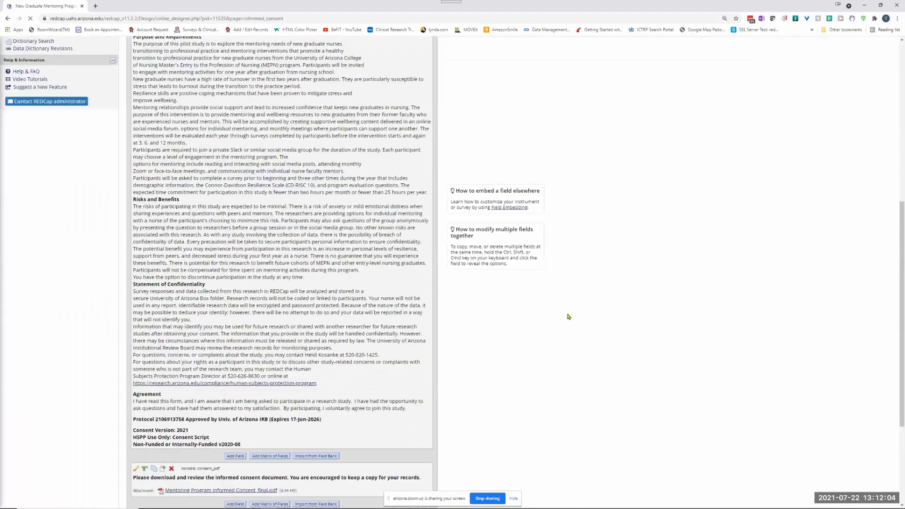
scroll(down, 3)
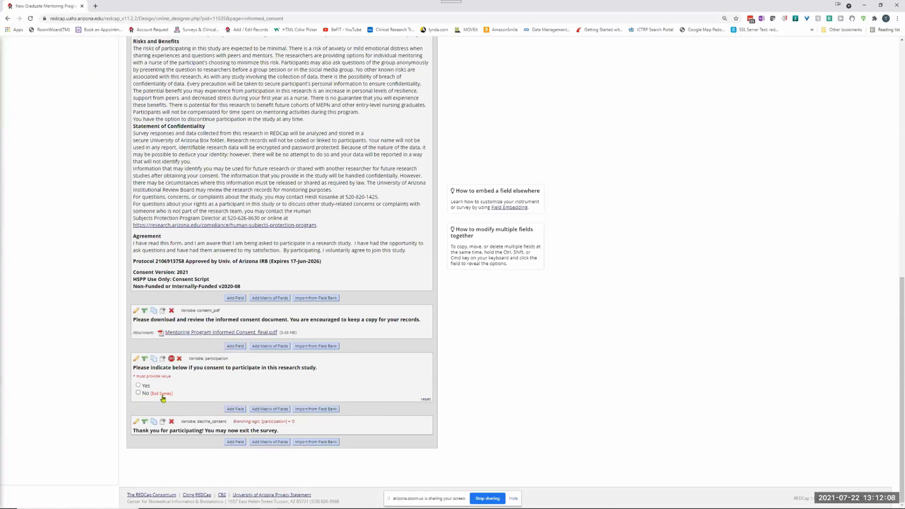
mouse_move(586, 349)
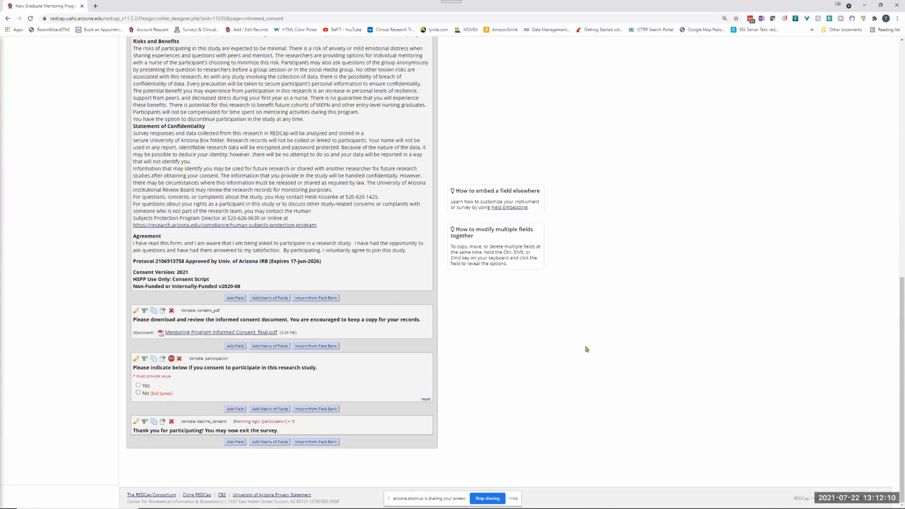
mouse_move(571, 304)
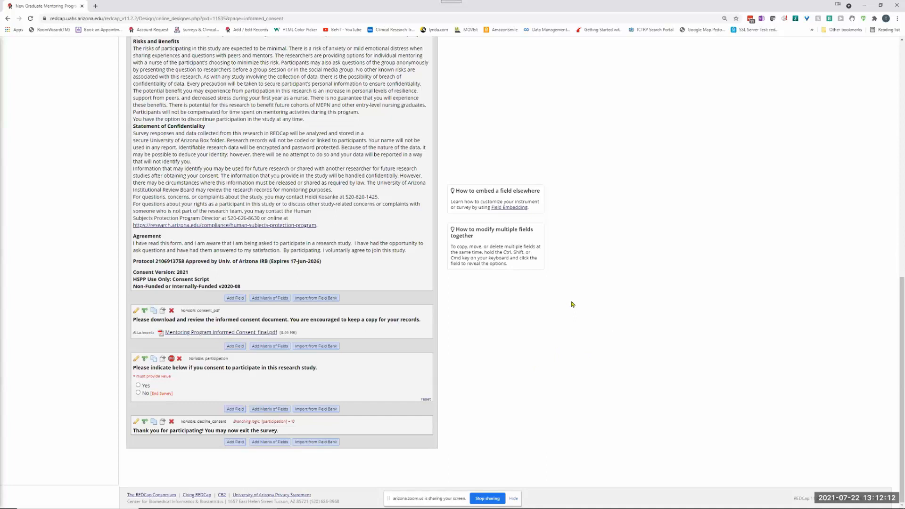
mouse_move(568, 291)
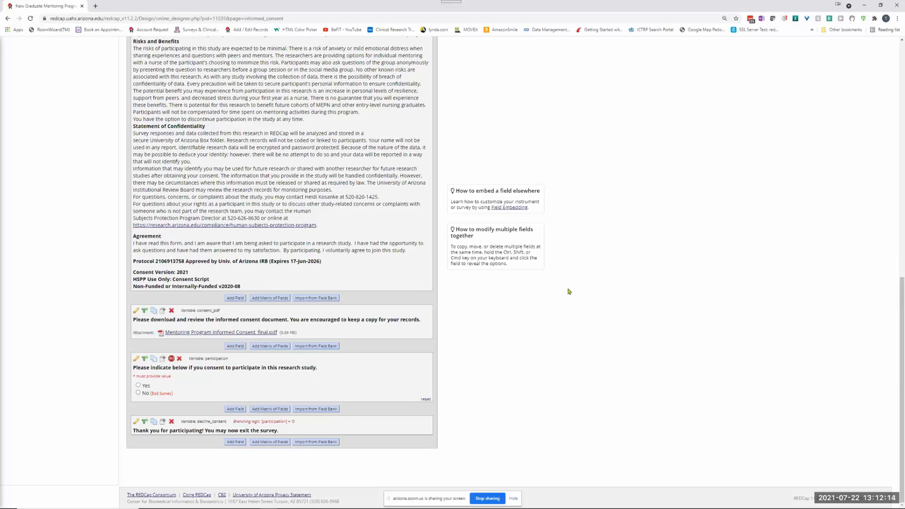
scroll(up, 3)
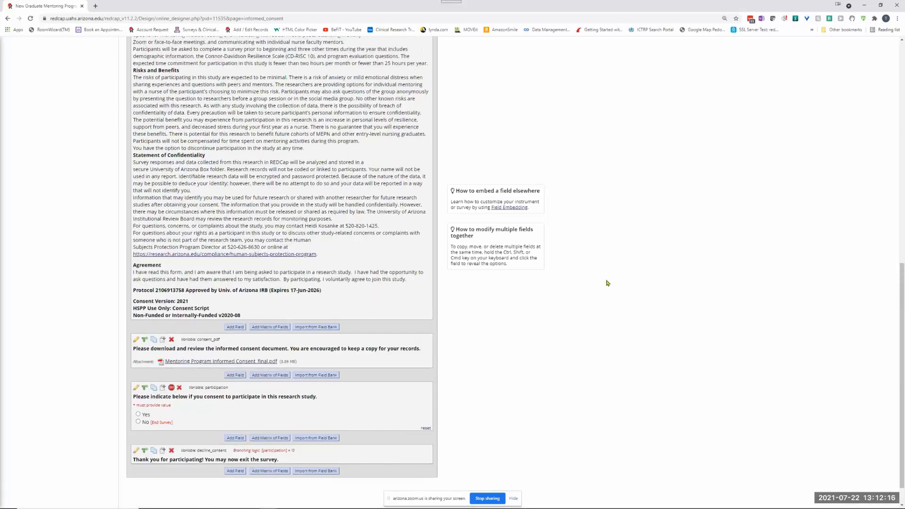
scroll(up, 3)
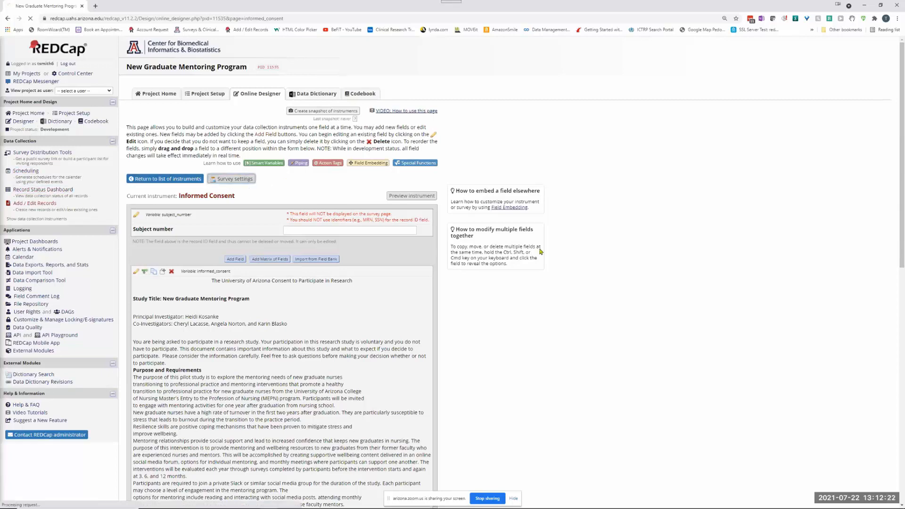
Disable 'Auto-continue to next survey' in Informed Consent survey settings and save
click(234, 179)
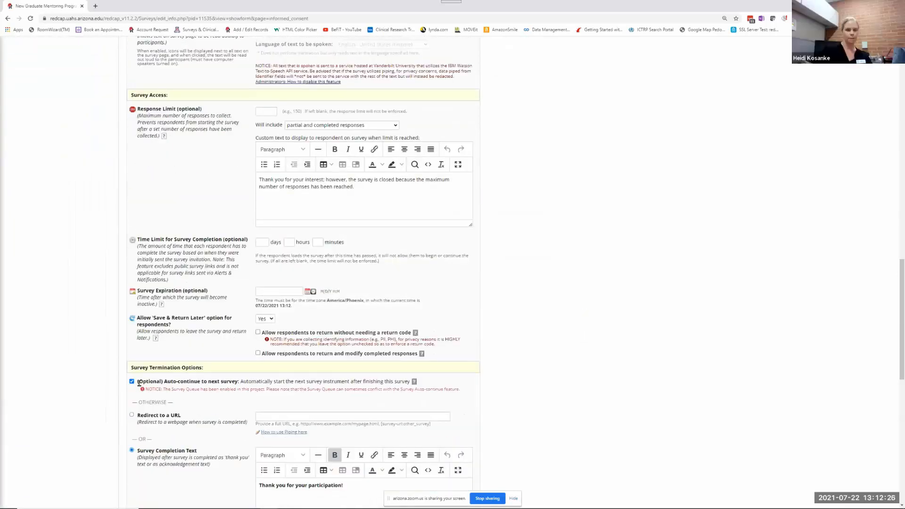
click(132, 382)
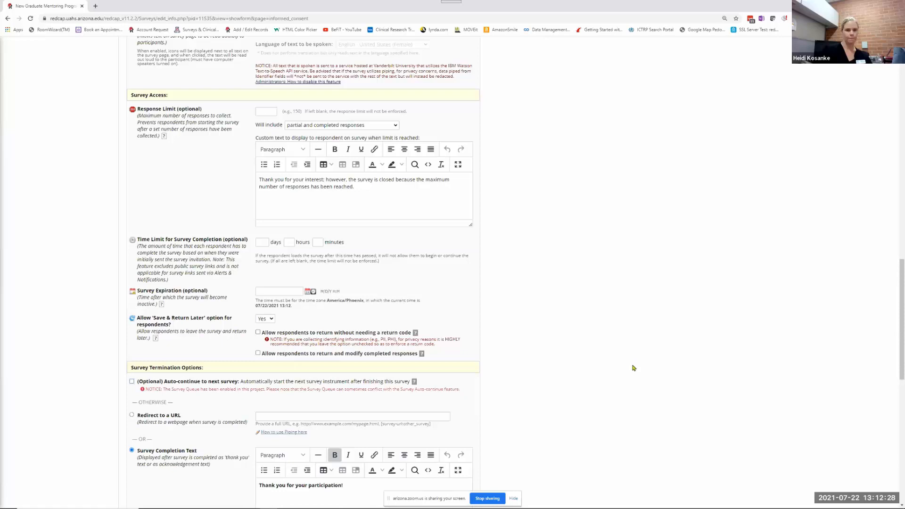
scroll(down, 3)
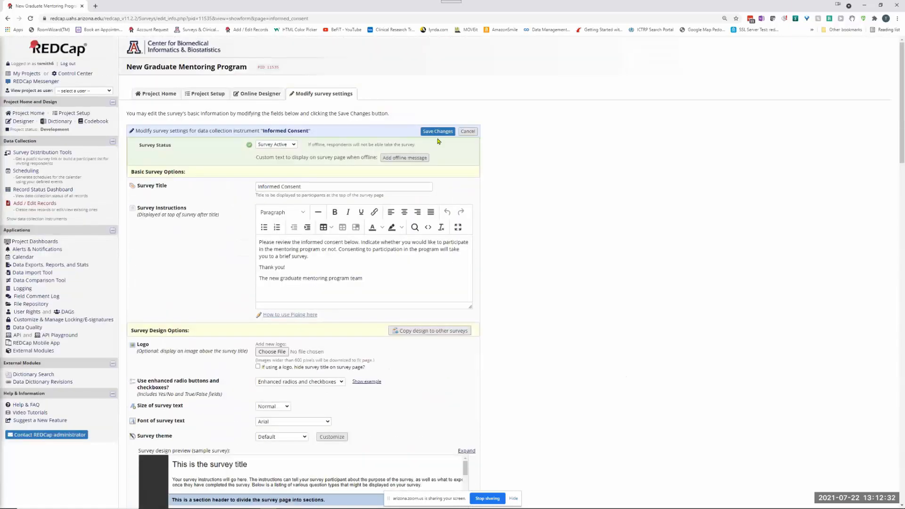
click(437, 131)
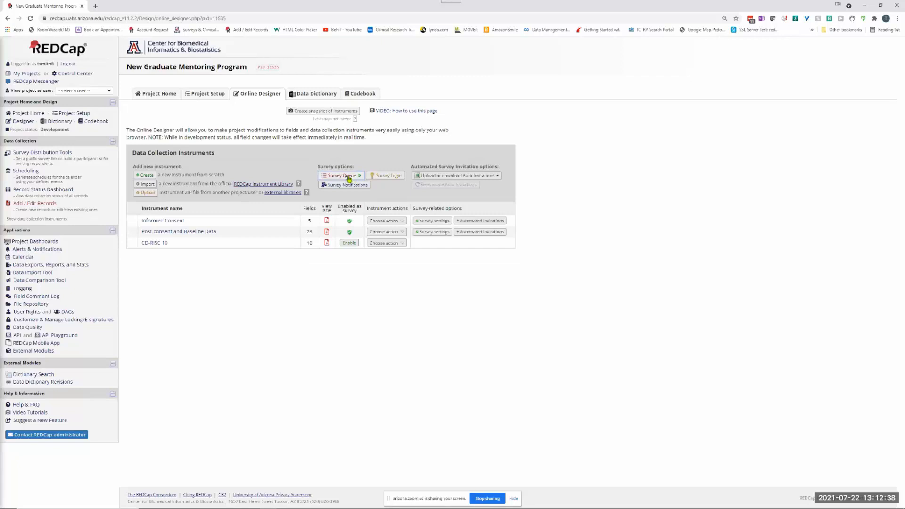
Save the Survey Queue showing Post-consent after Informed Consent completion with participation = 1
click(340, 175)
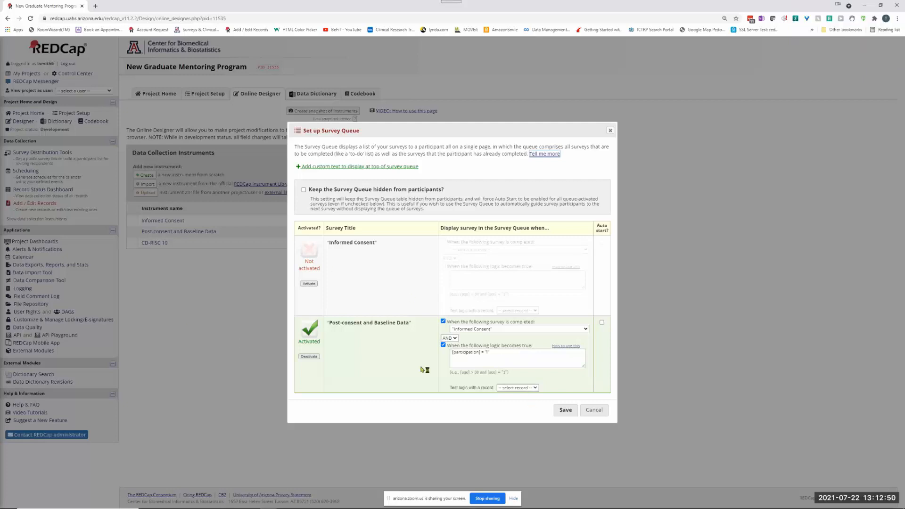
mouse_move(549, 402)
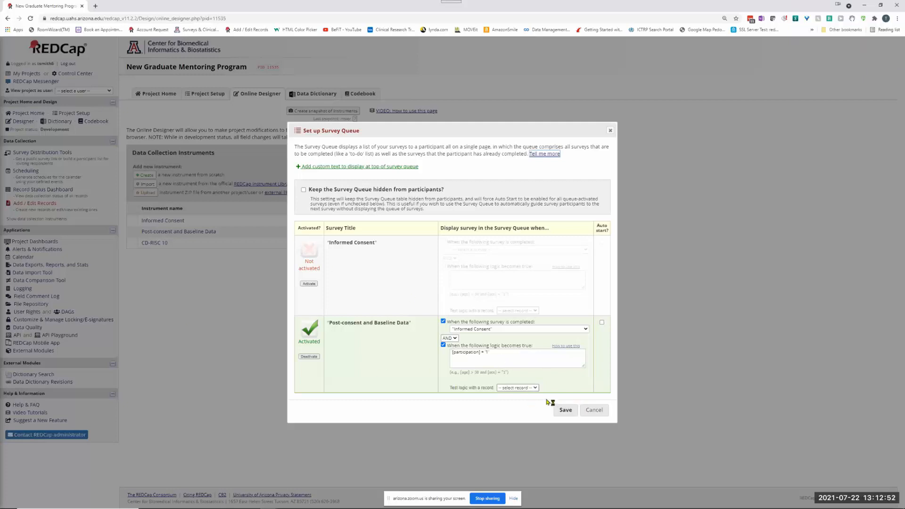
mouse_move(373, 307)
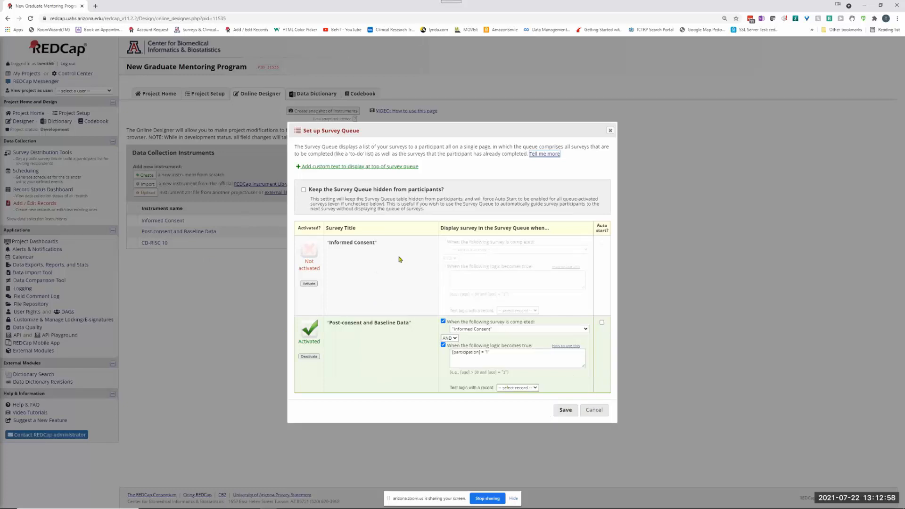
mouse_move(441, 360)
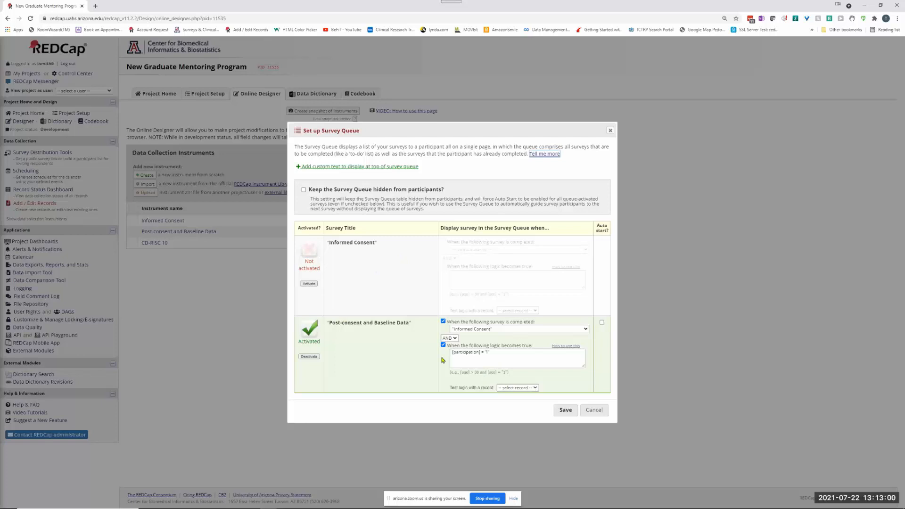
click(564, 410)
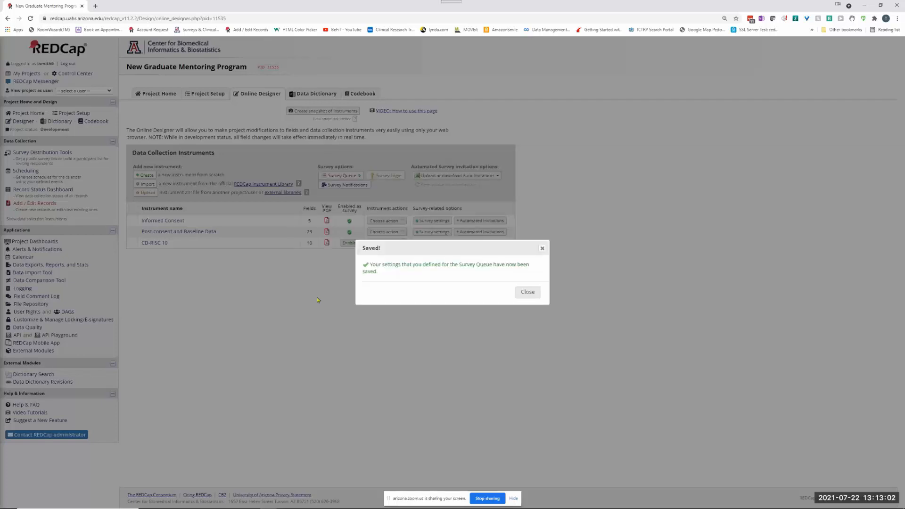
click(526, 291)
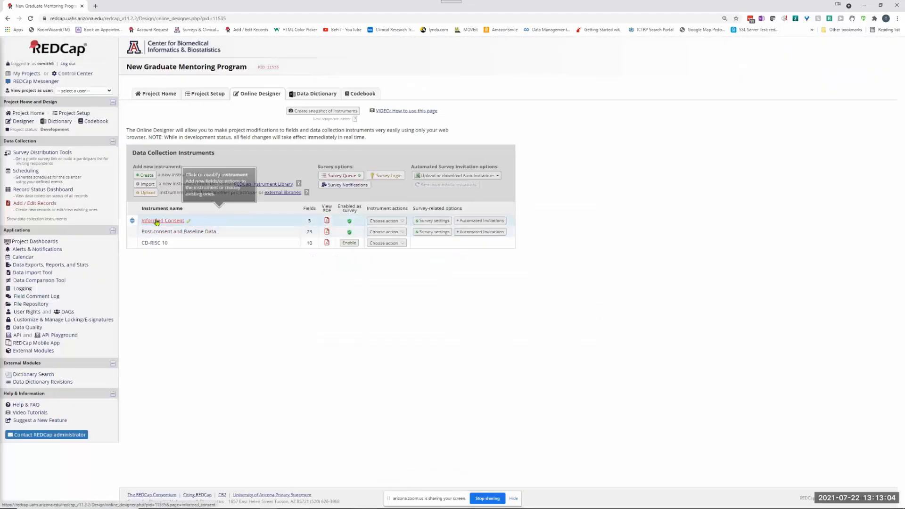
Reopen the public Informed Consent survey from Survey Distribution Tools to preview it again
click(163, 220)
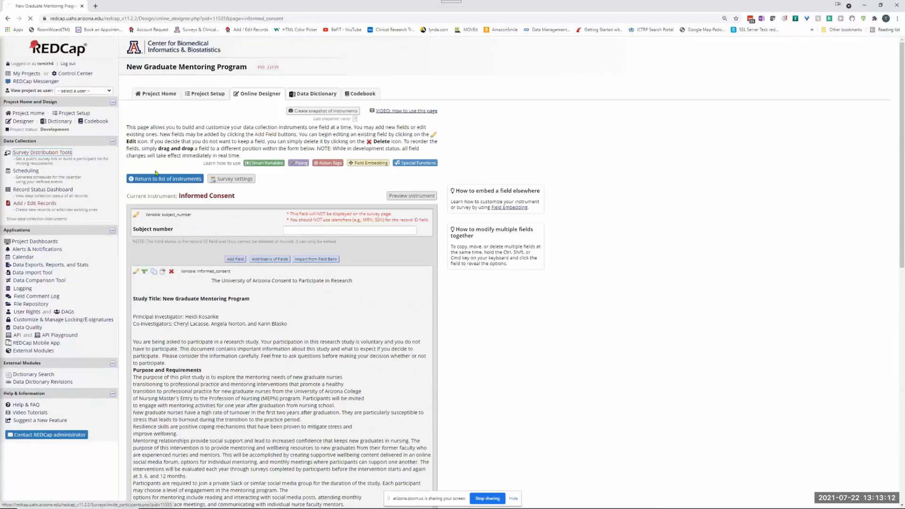
click(42, 152)
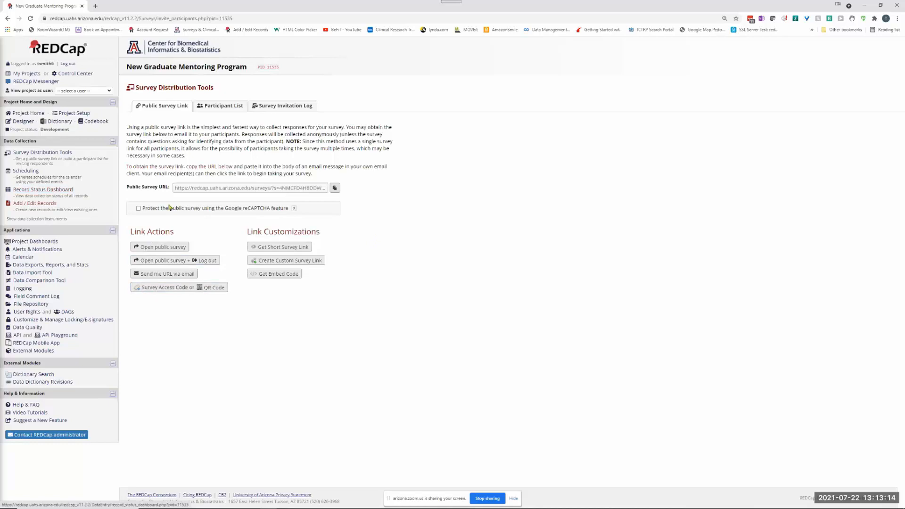
click(162, 246)
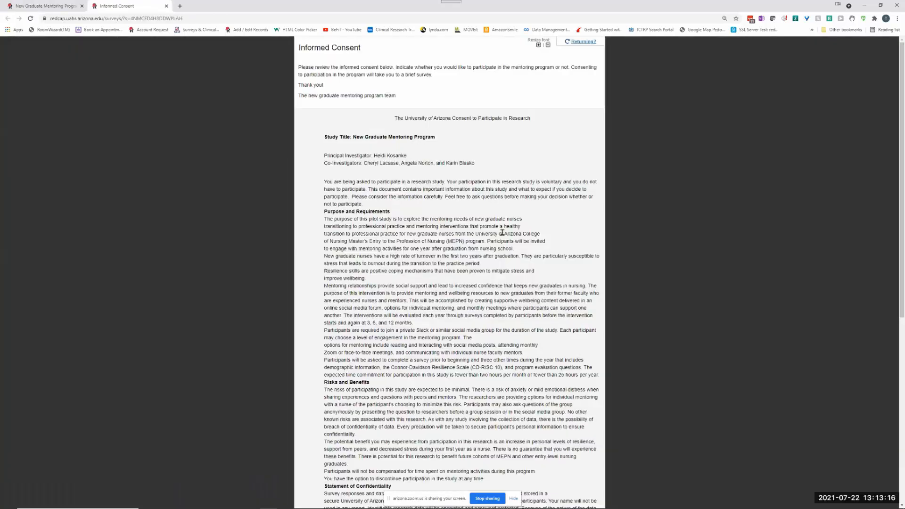
scroll(down, 3)
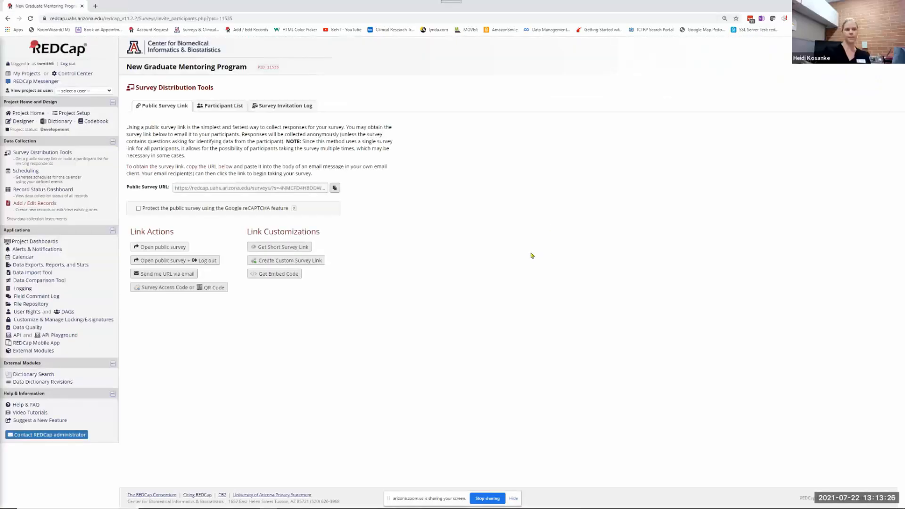
mouse_move(242, 230)
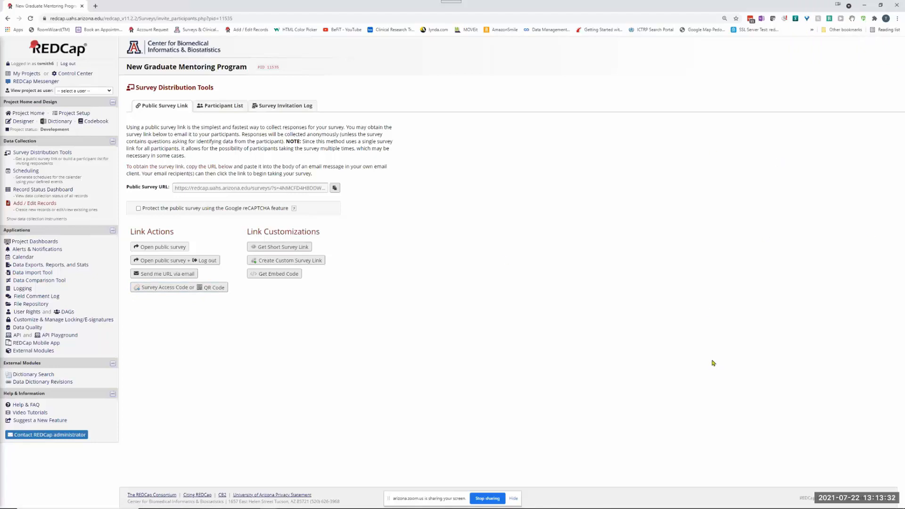
mouse_move(486, 318)
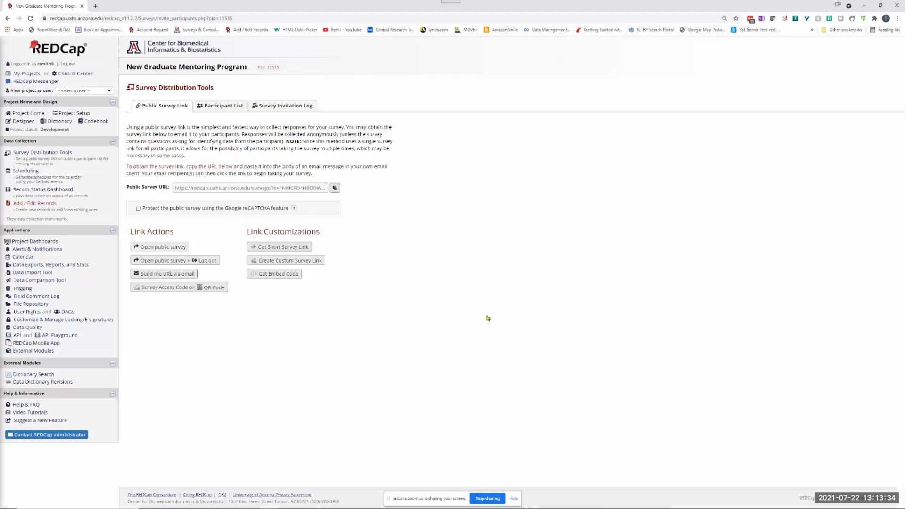
mouse_move(419, 269)
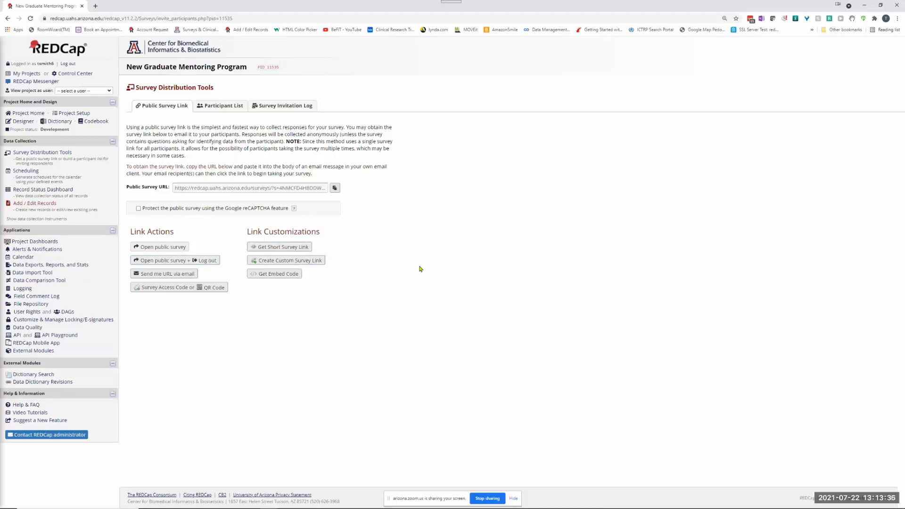
mouse_move(280, 229)
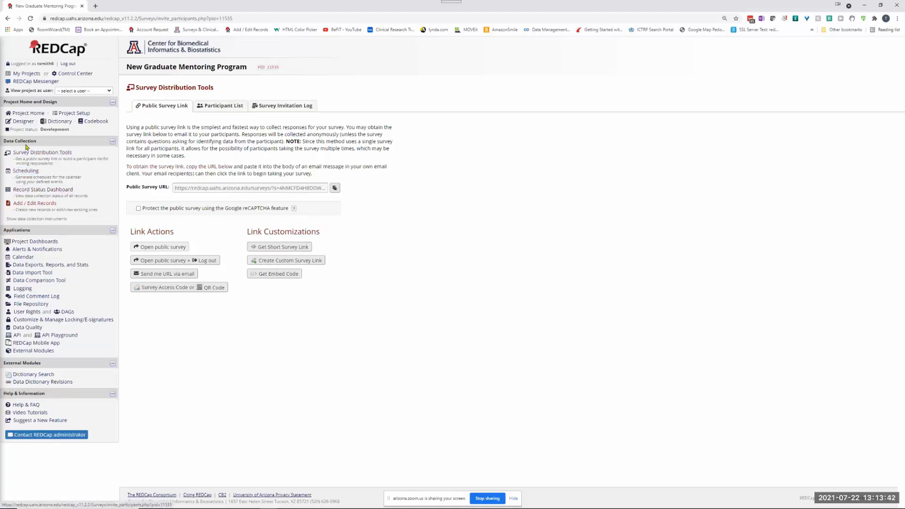
Return to the Online Designer's instrument list via Designer in the left menu
click(23, 122)
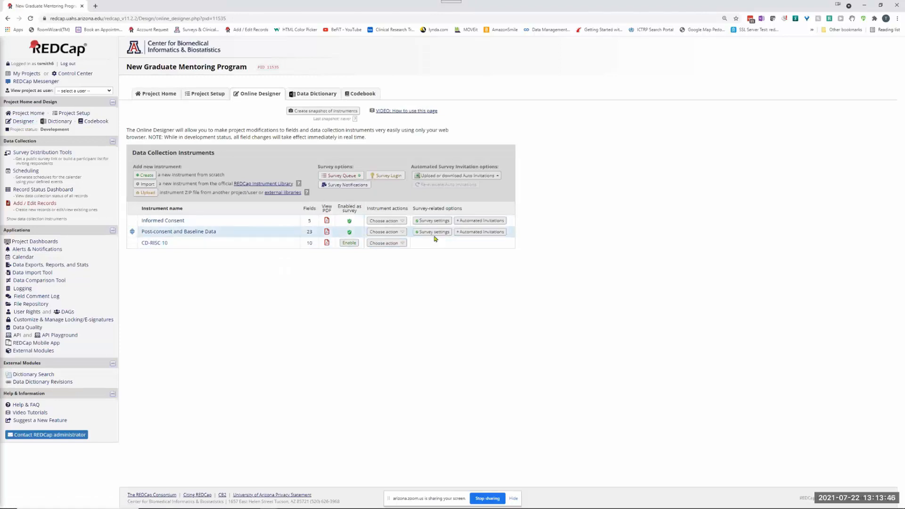
mouse_move(337, 226)
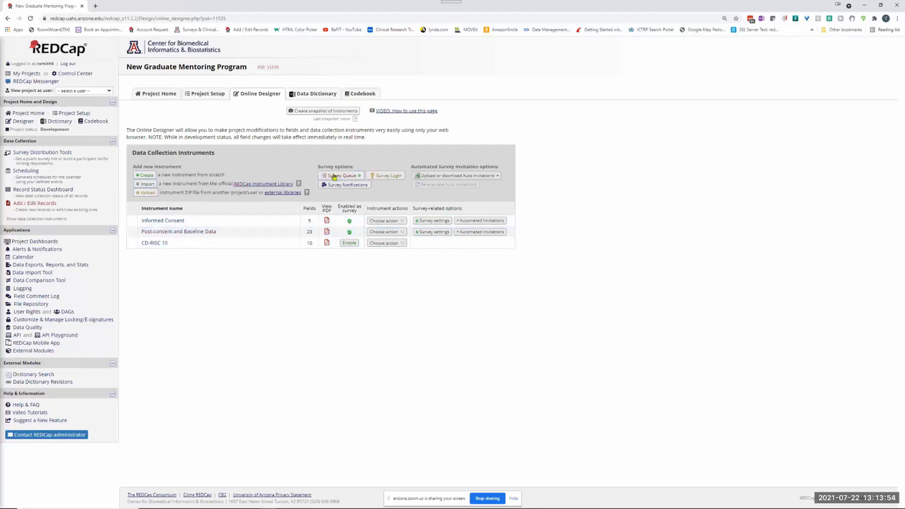
click(340, 175)
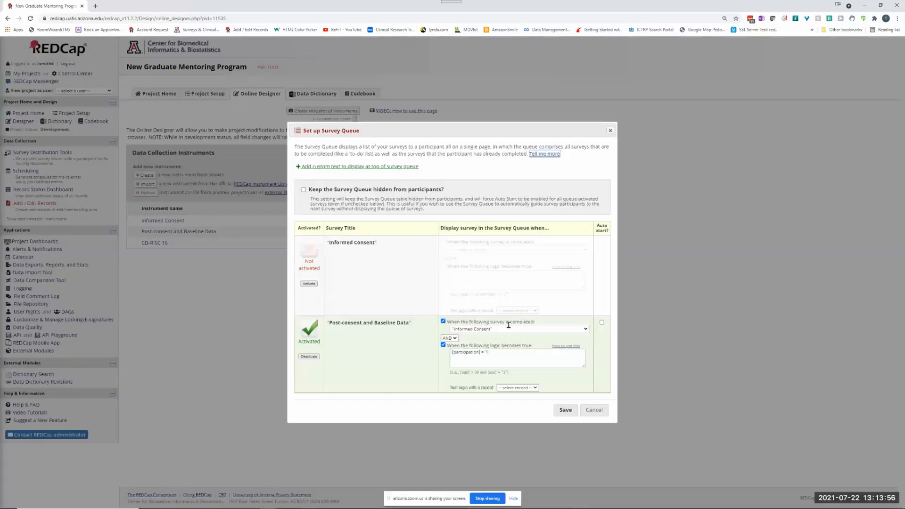
mouse_move(598, 371)
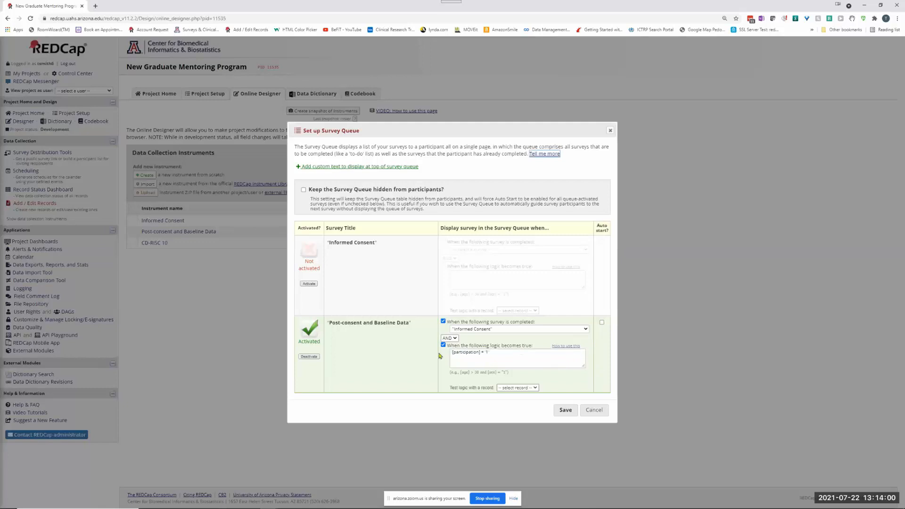
mouse_move(333, 288)
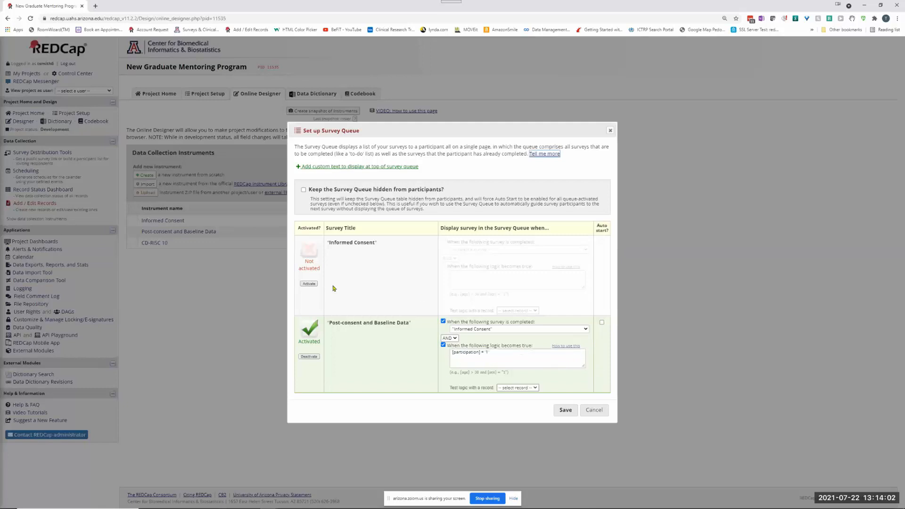
mouse_move(391, 315)
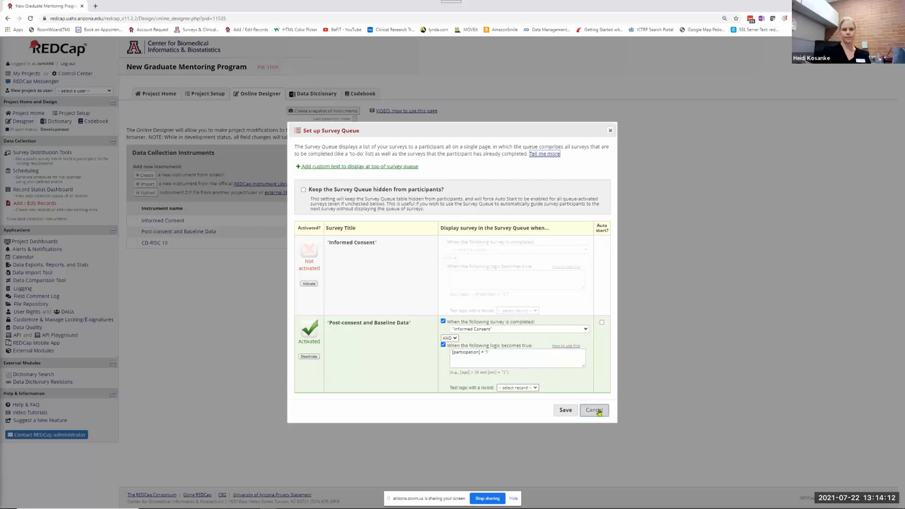
click(594, 410)
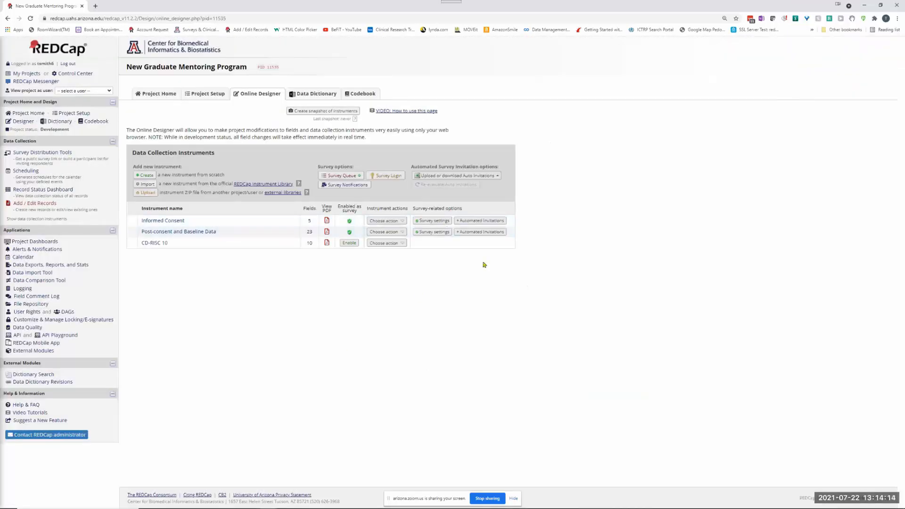
mouse_move(696, 282)
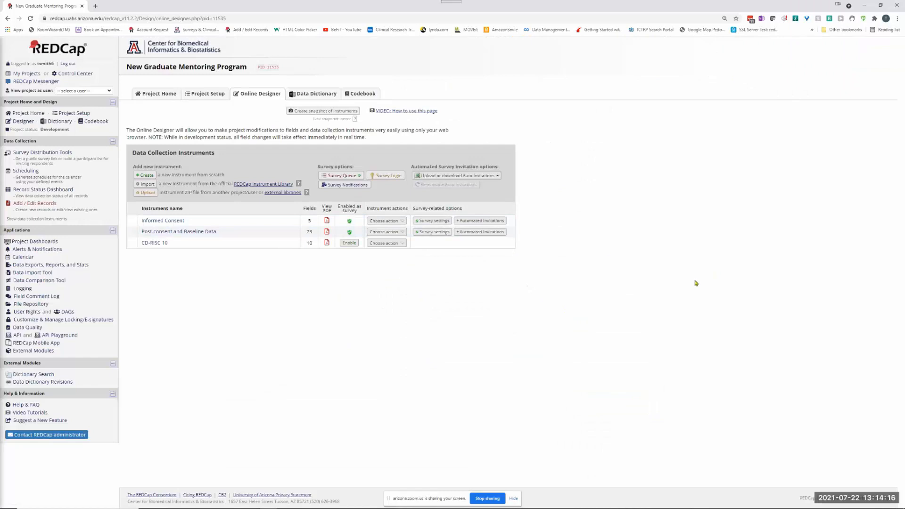